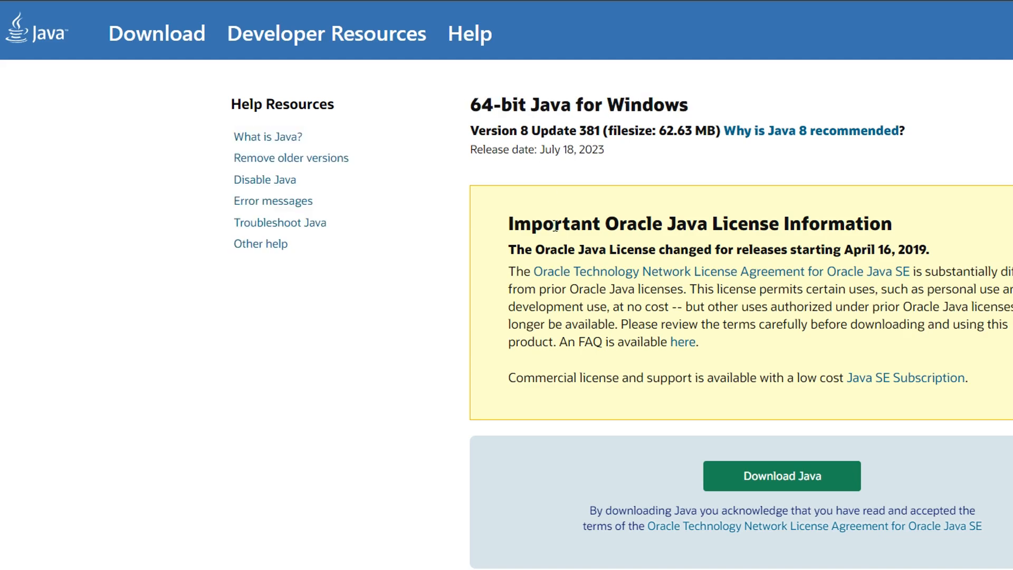
mouse_move(913, 466)
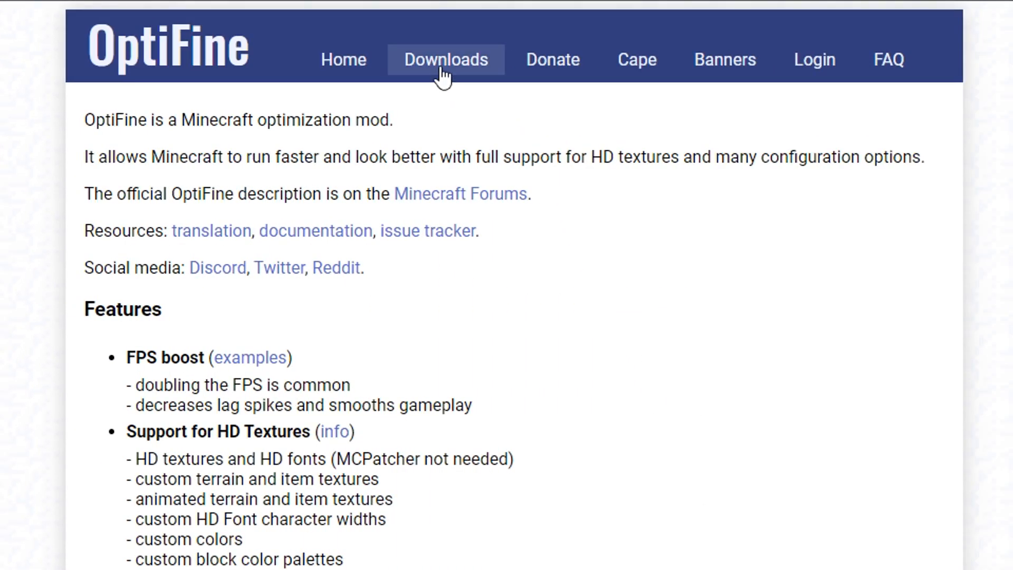
Step: Go to the OptiFine Downloads page listing HD U I5 for Minecraft 1.20.1
left_click(445, 59)
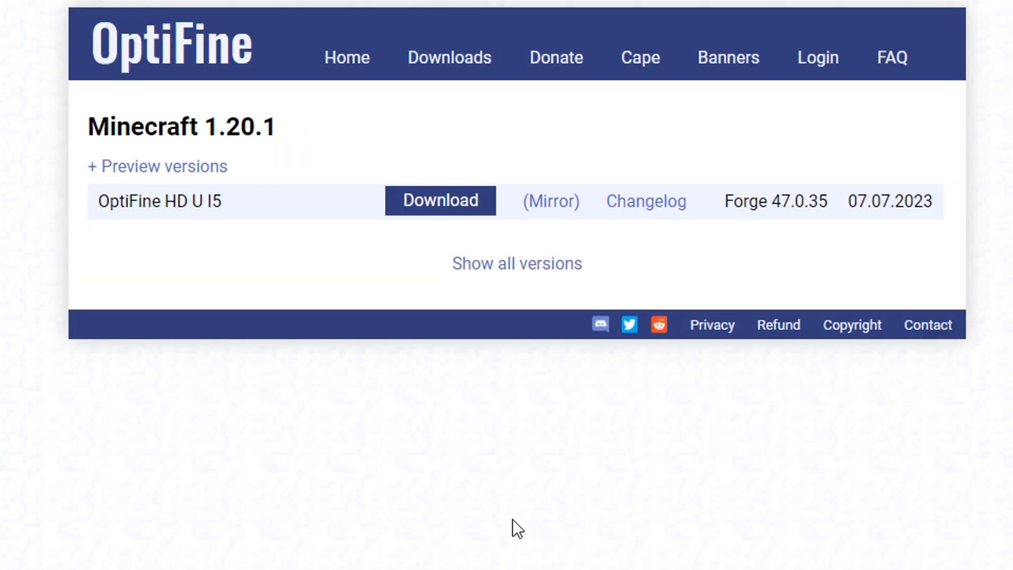
mouse_move(518, 470)
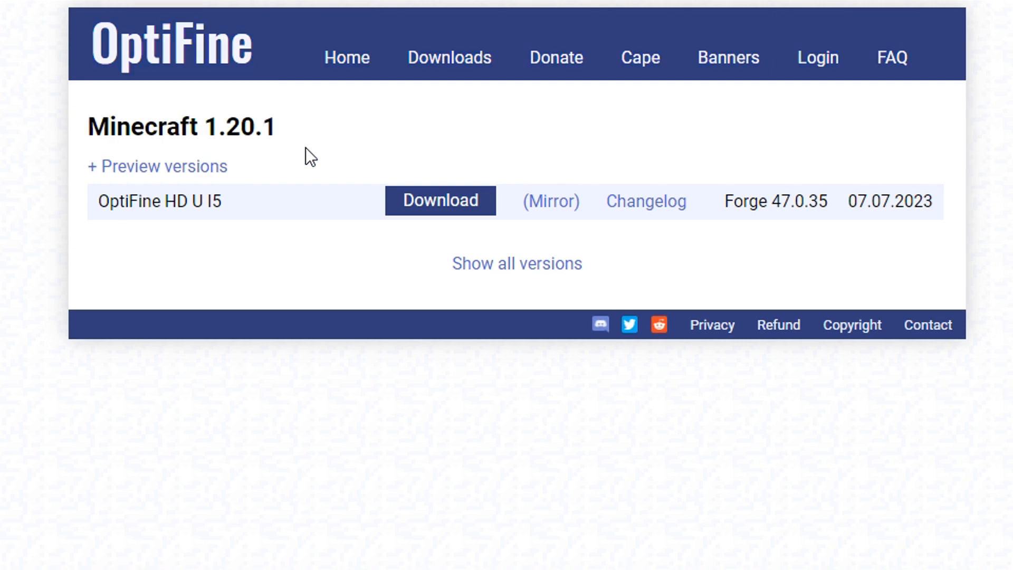
mouse_move(304, 139)
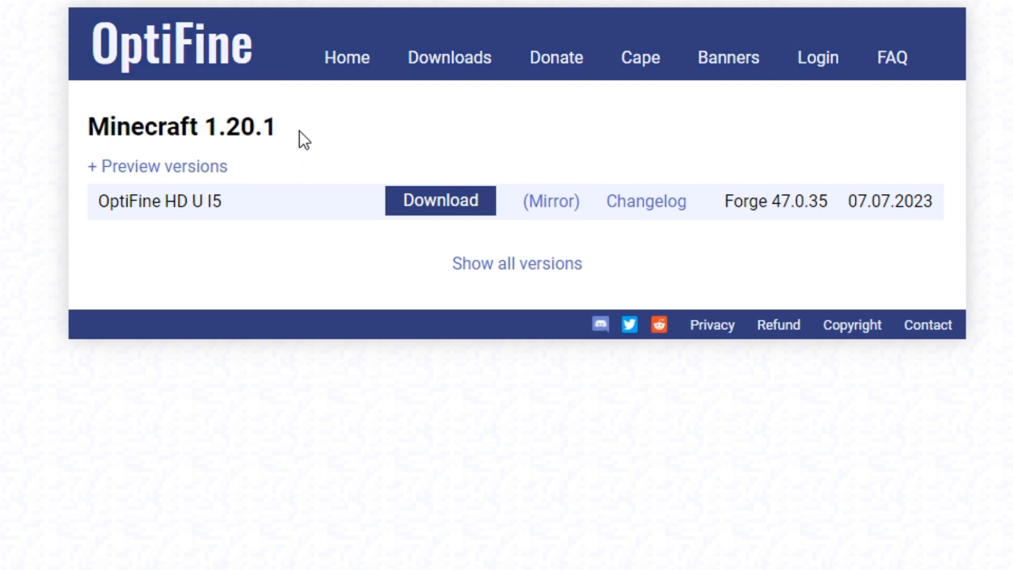
mouse_move(281, 169)
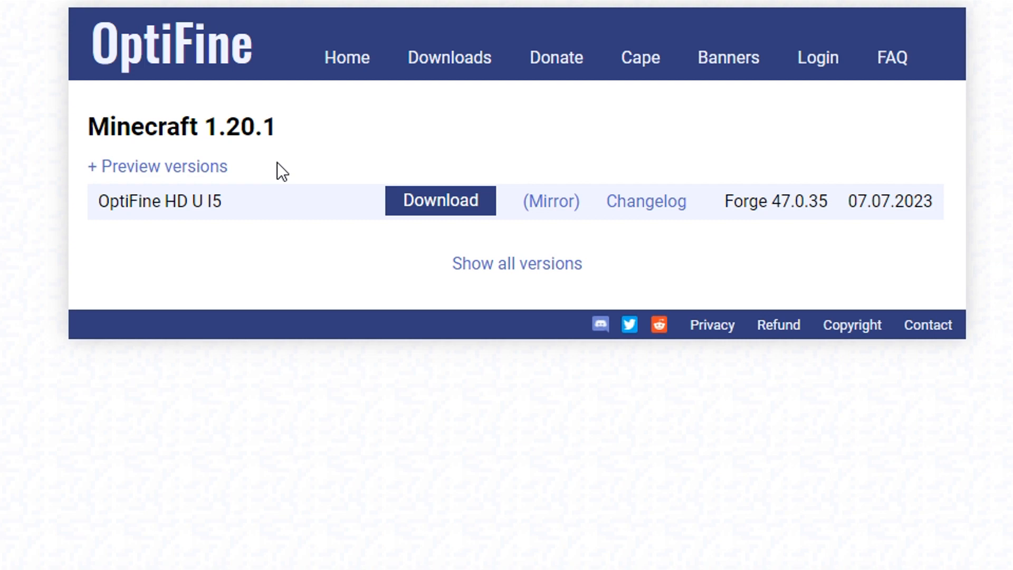
mouse_move(243, 198)
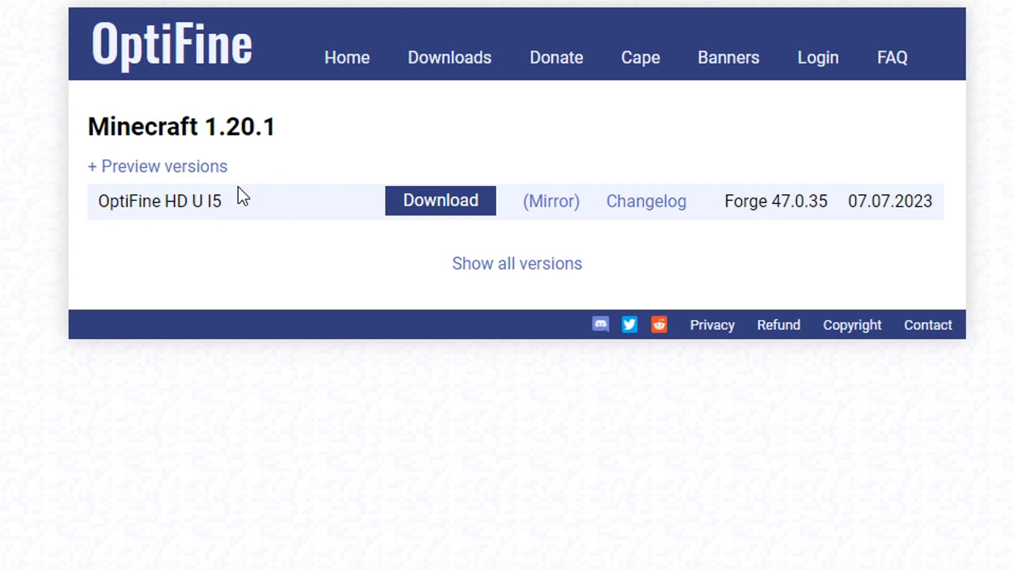
mouse_move(231, 202)
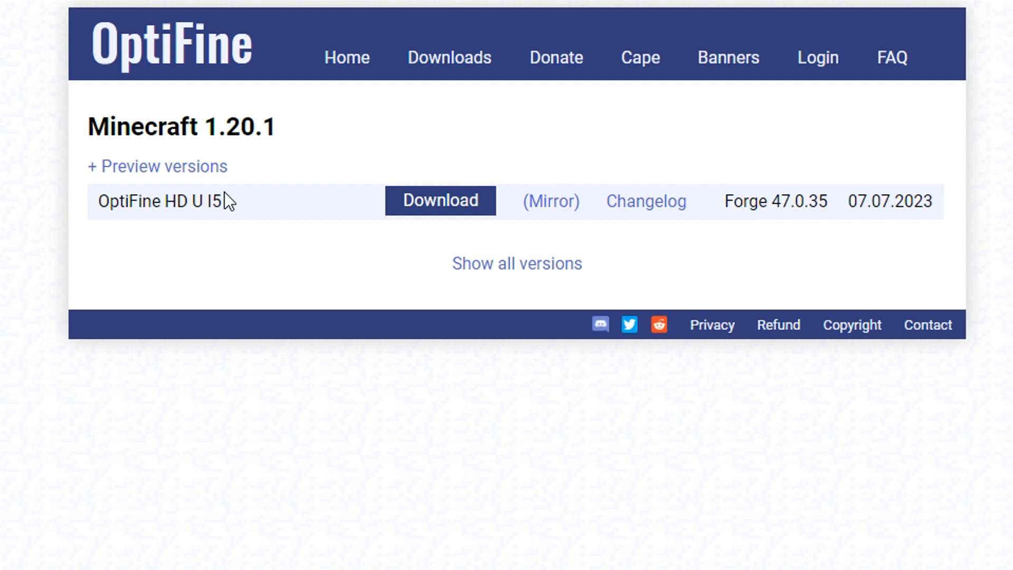
mouse_move(243, 294)
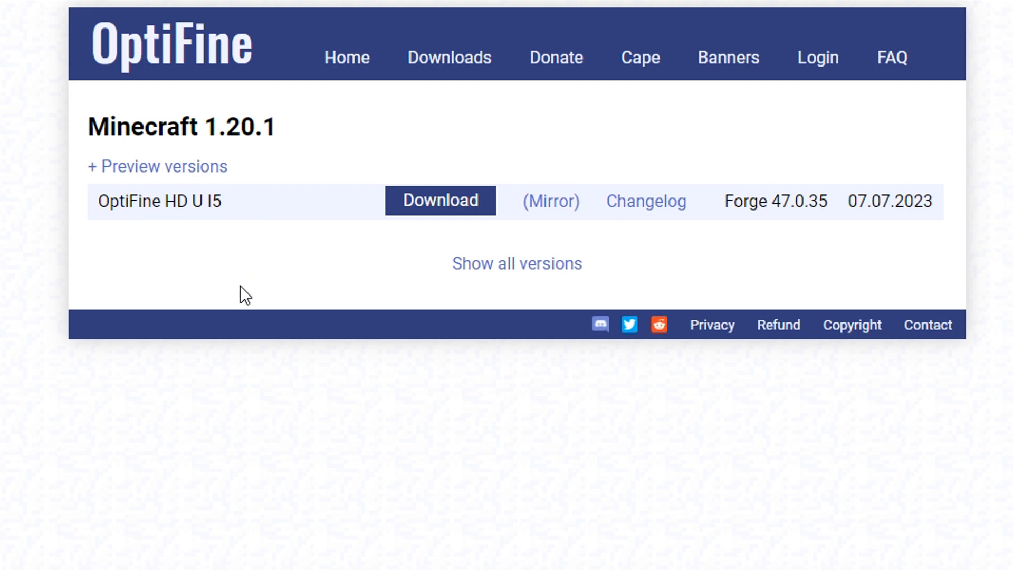
mouse_move(364, 362)
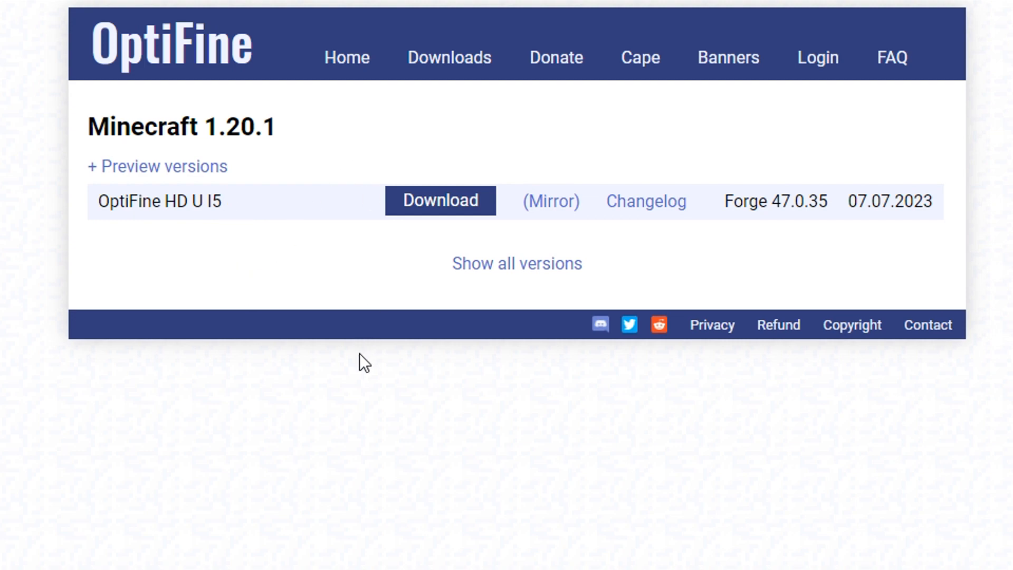
left_click(516, 263)
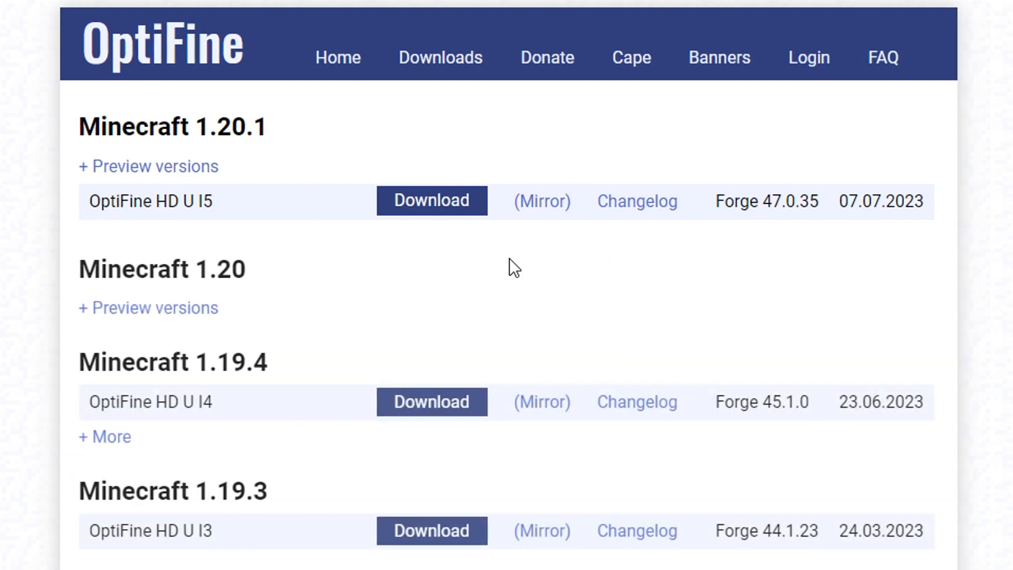
mouse_move(252, 386)
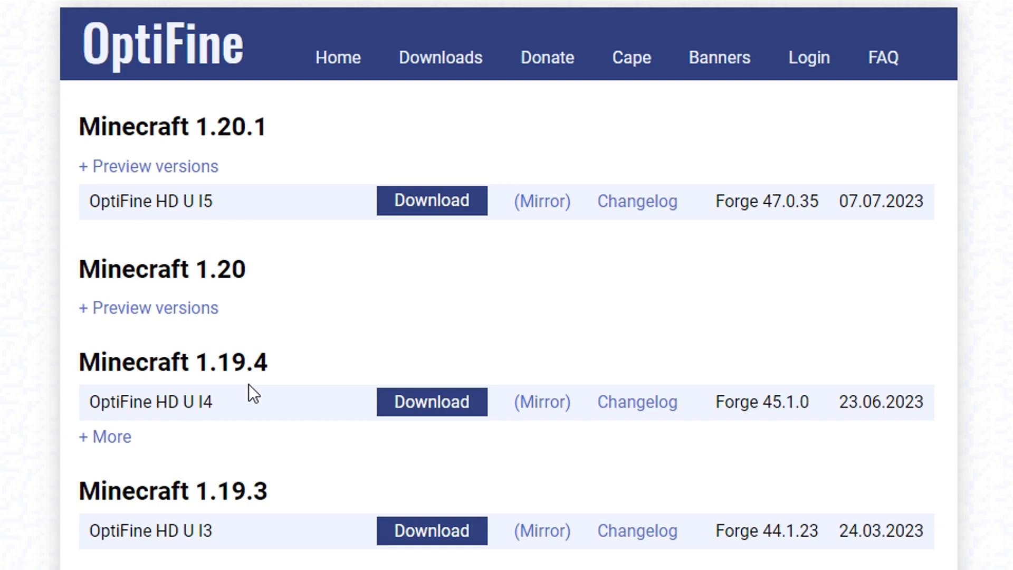
mouse_move(322, 180)
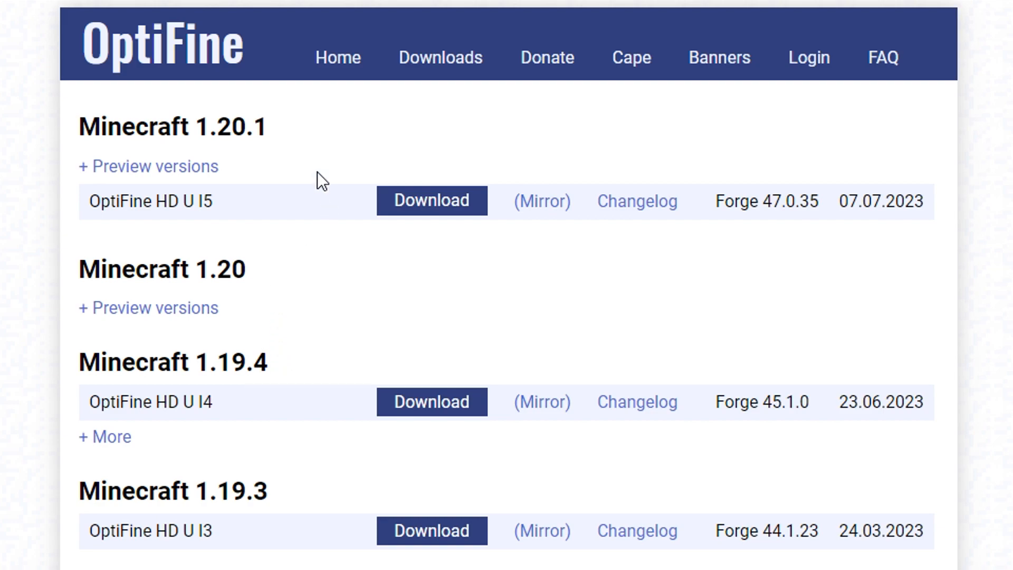
mouse_move(336, 267)
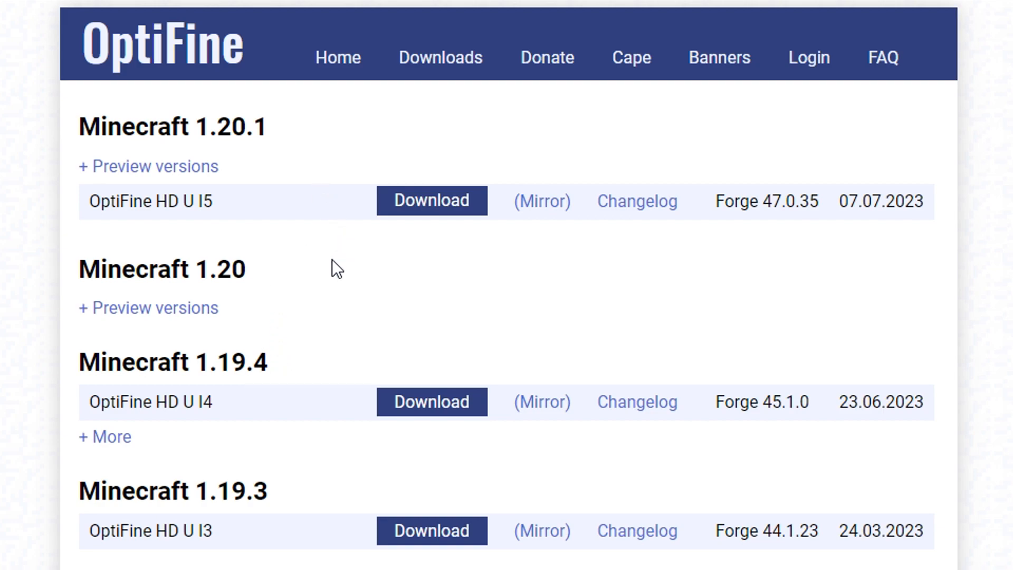
double_click(238, 269)
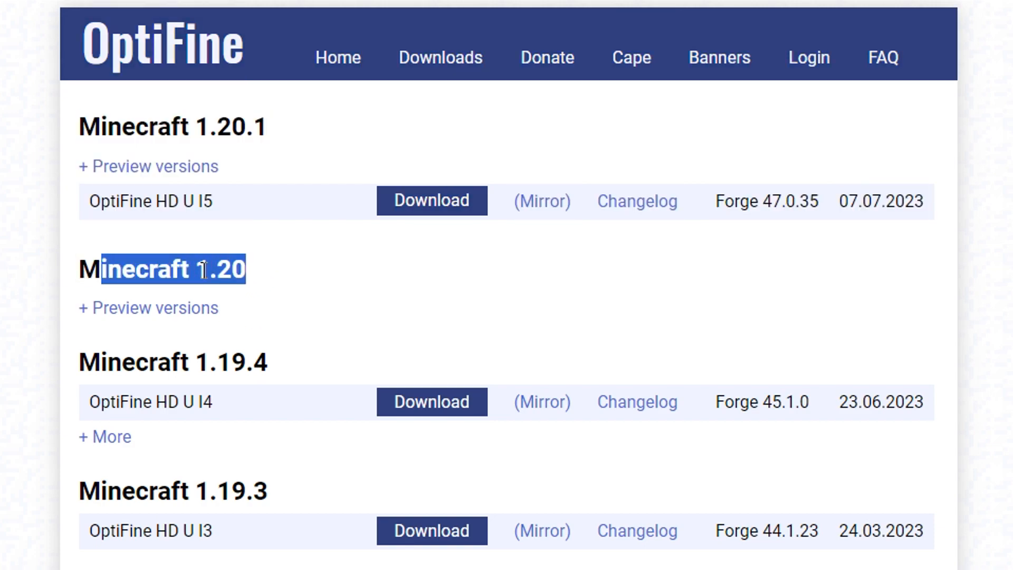
left_click(161, 307)
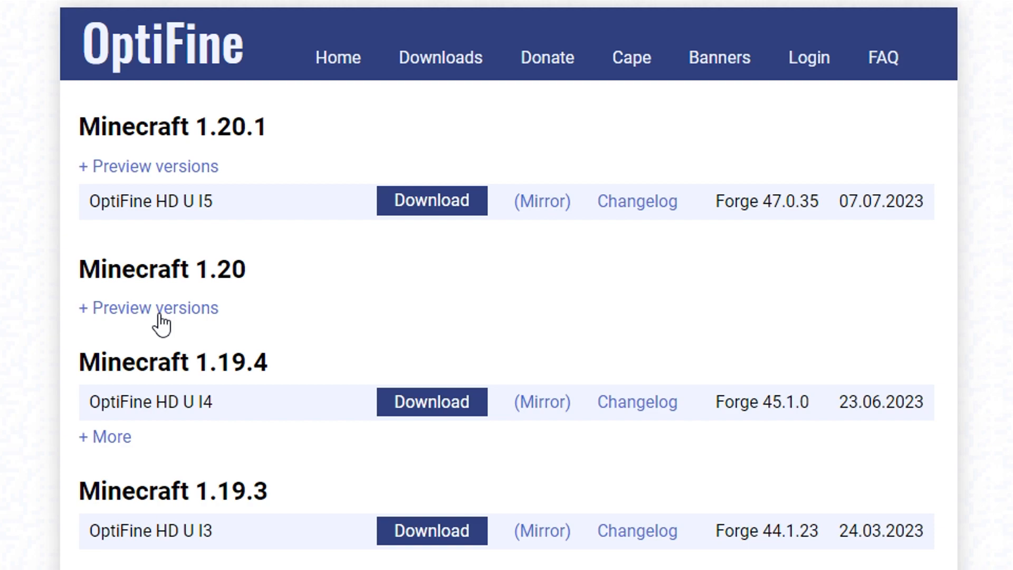
mouse_move(295, 367)
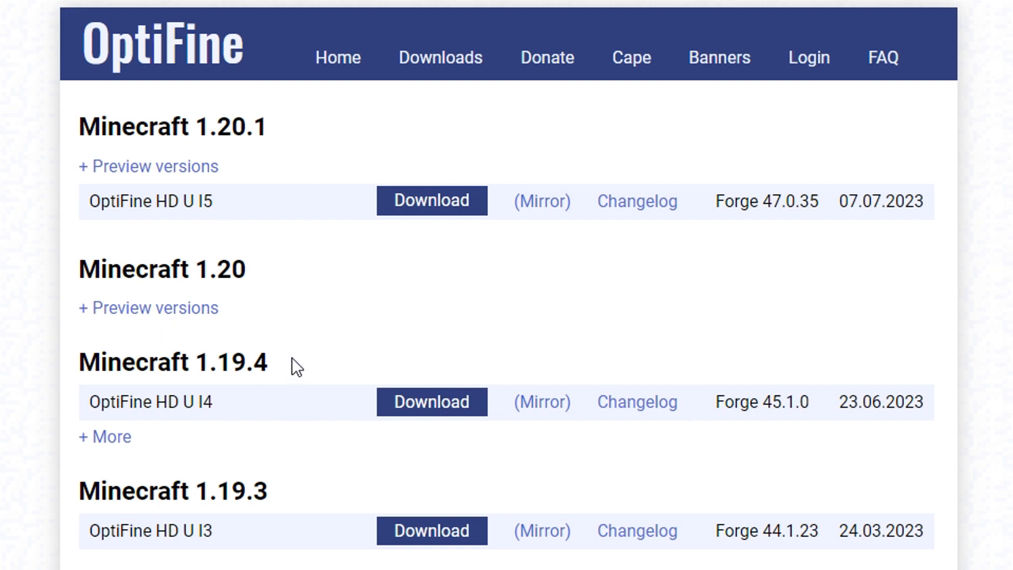
mouse_move(304, 322)
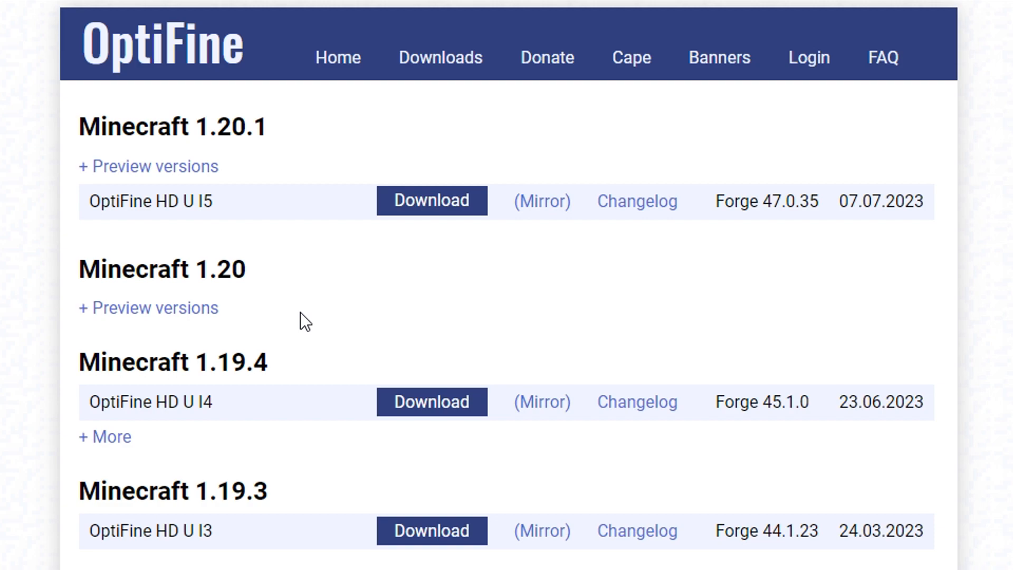
mouse_move(231, 338)
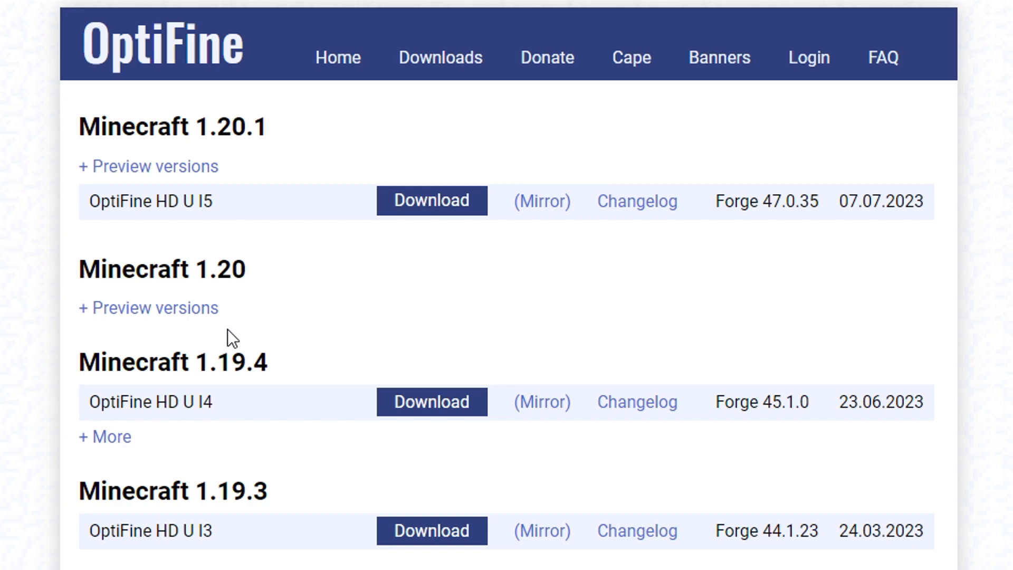
left_click(148, 307)
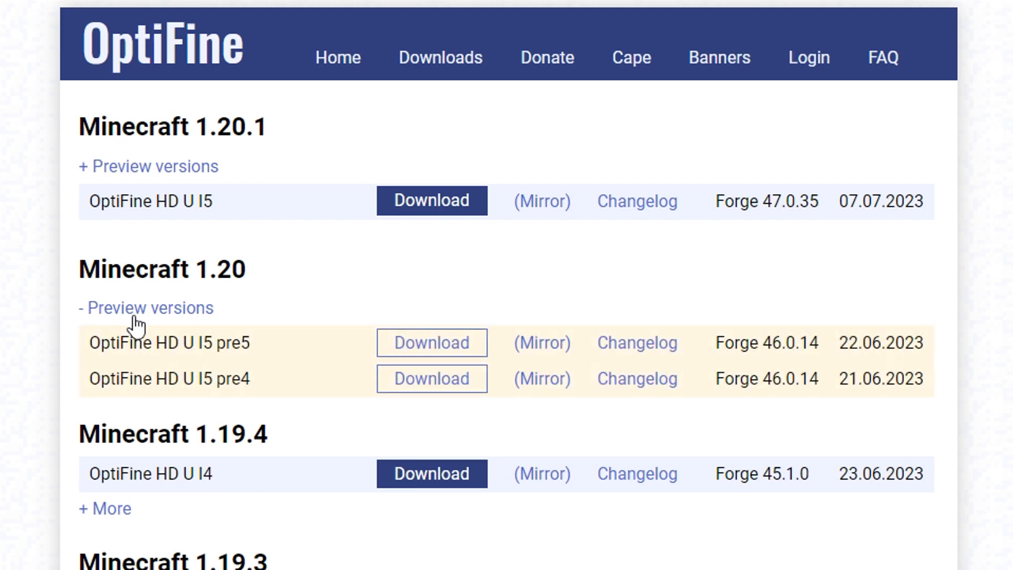
left_click(146, 308)
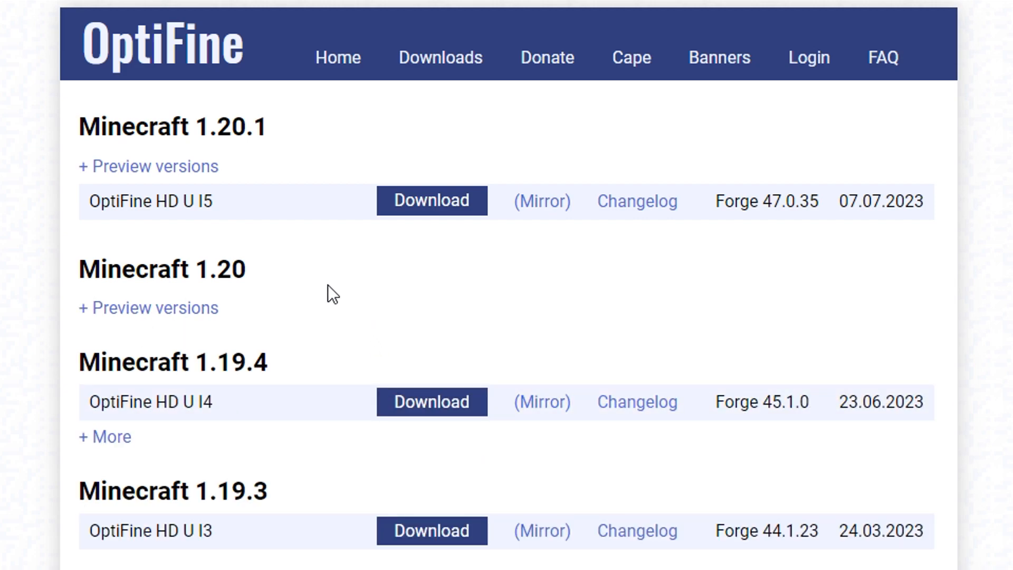
double_click(150, 201)
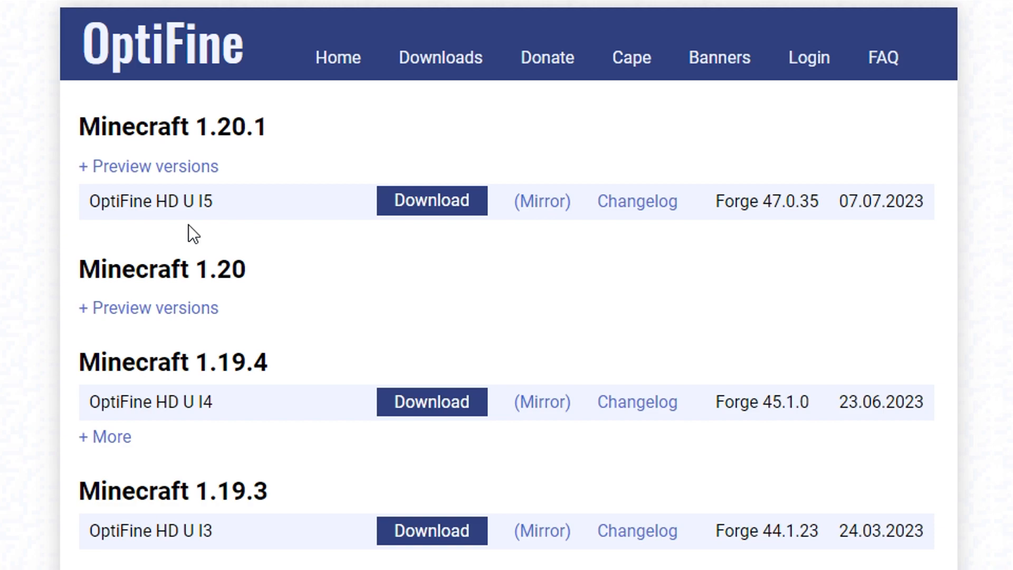
double_click(150, 201)
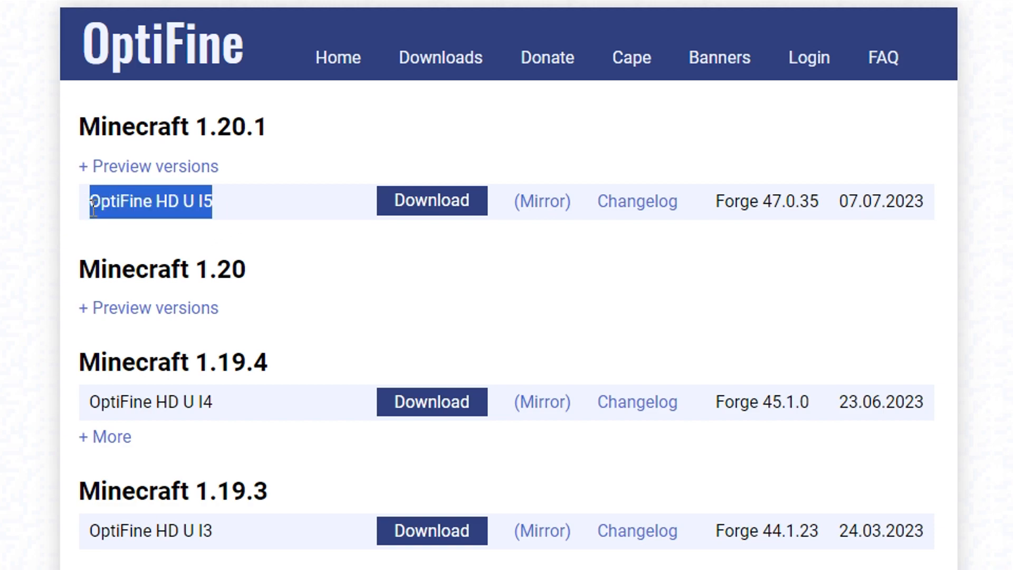
left_click(339, 113)
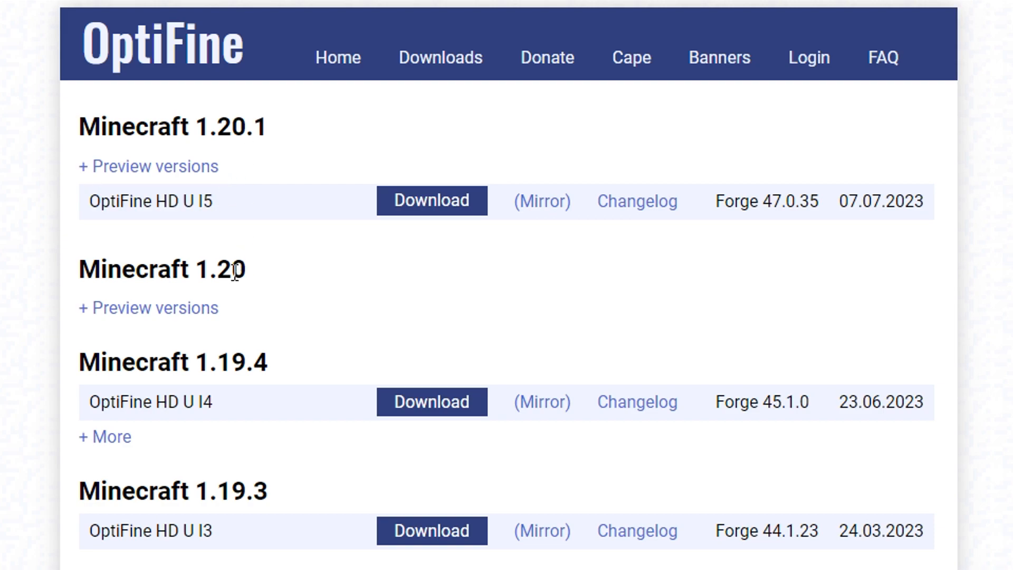
mouse_move(432, 201)
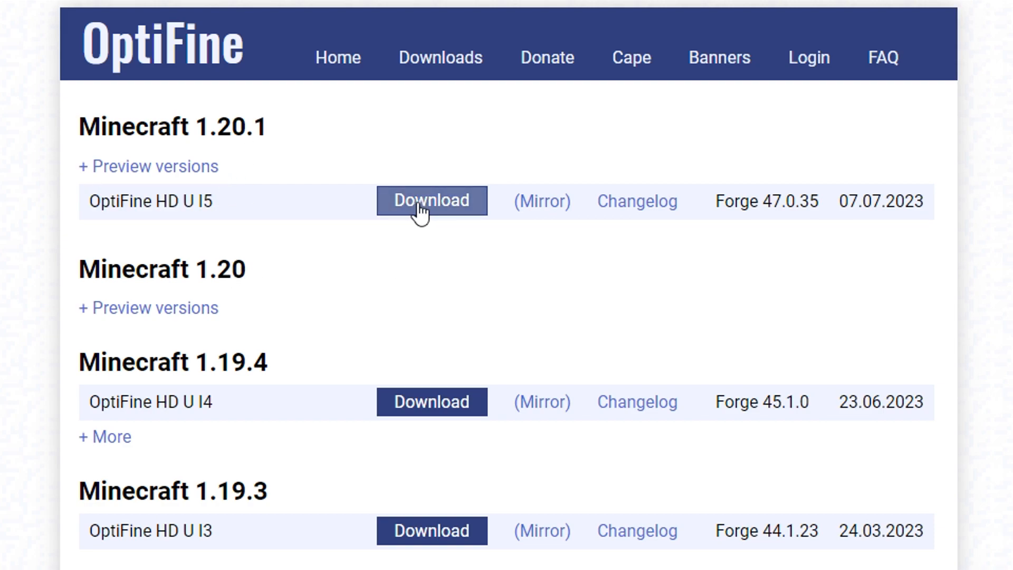
mouse_move(442, 270)
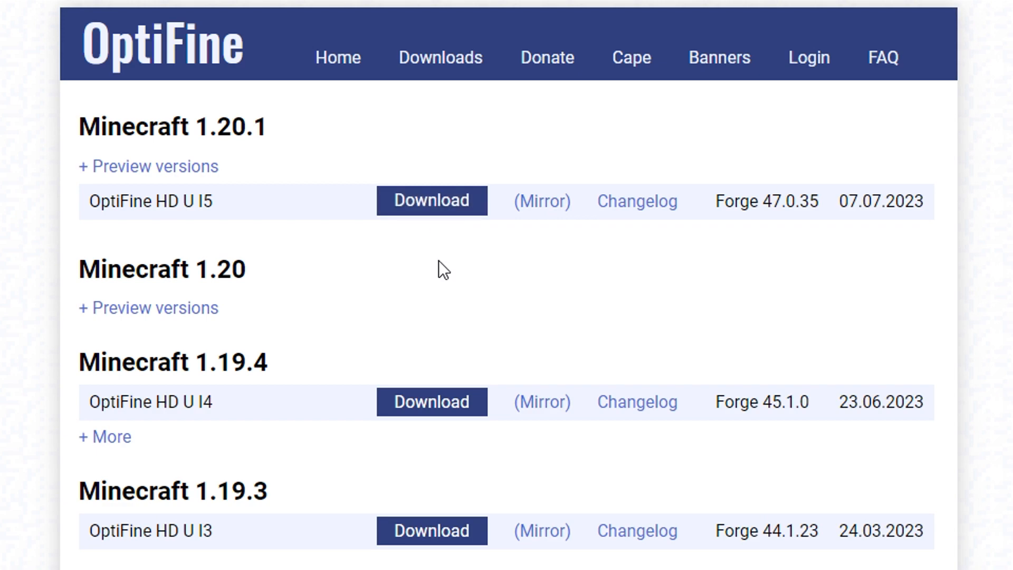
Step: Download OptiFine HD U I5 for 1.20.1 and skip the advertisement countdown
left_click(430, 200)
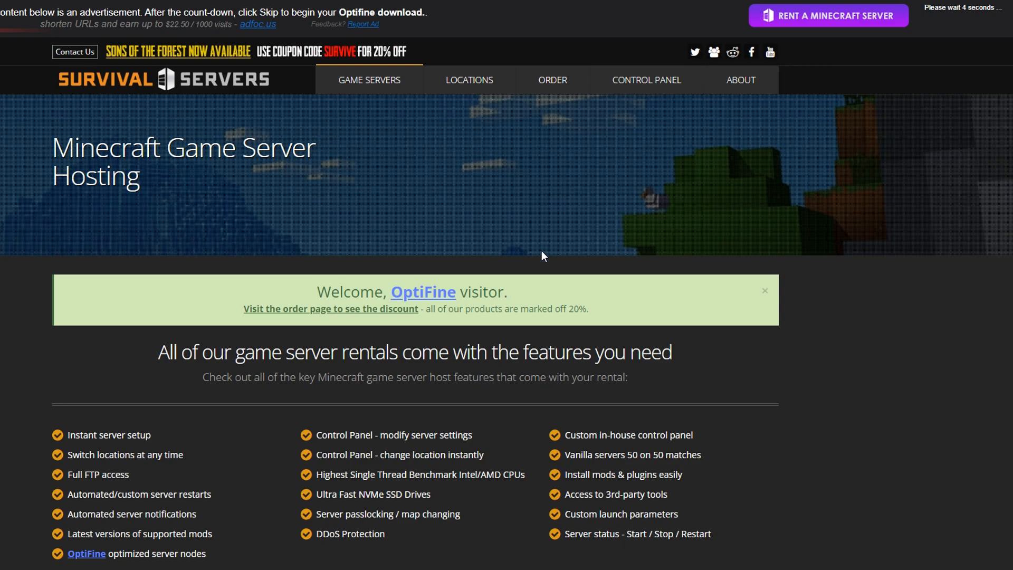
mouse_move(525, 29)
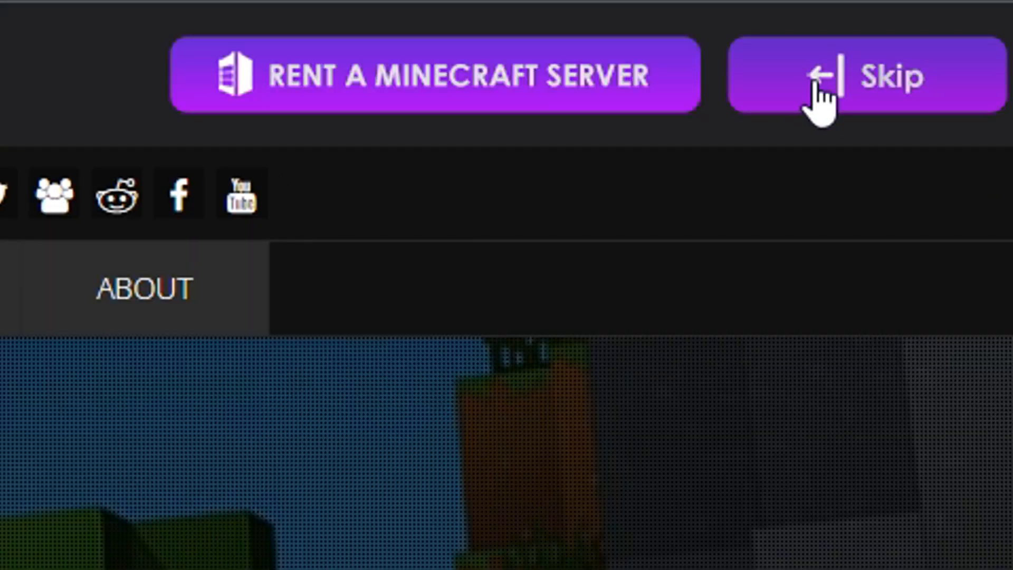
left_click(892, 74)
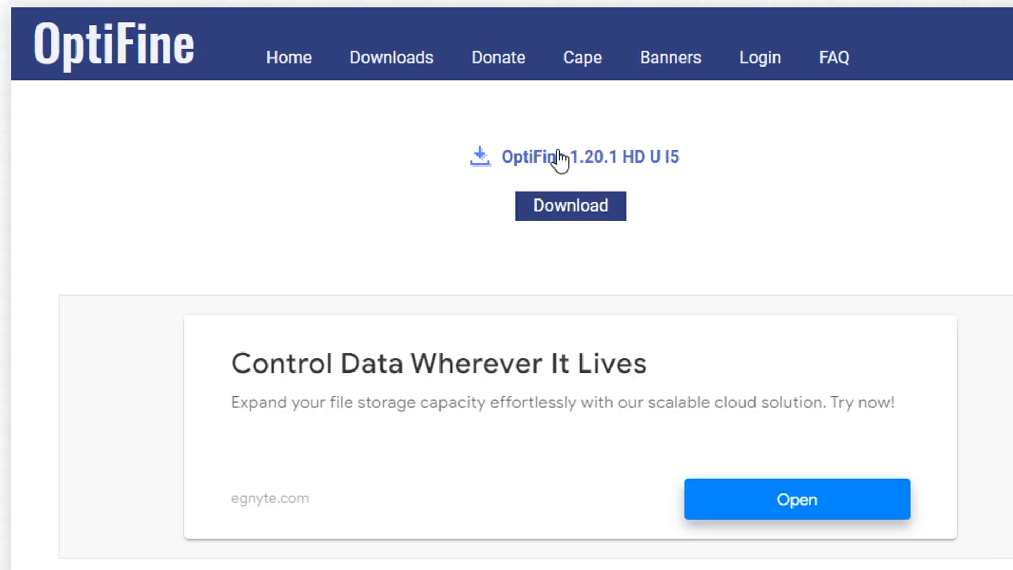
Step: Save OptiFine_1.20.1_HD_U_I5.jar and select it in the Downloads folder
left_click(569, 206)
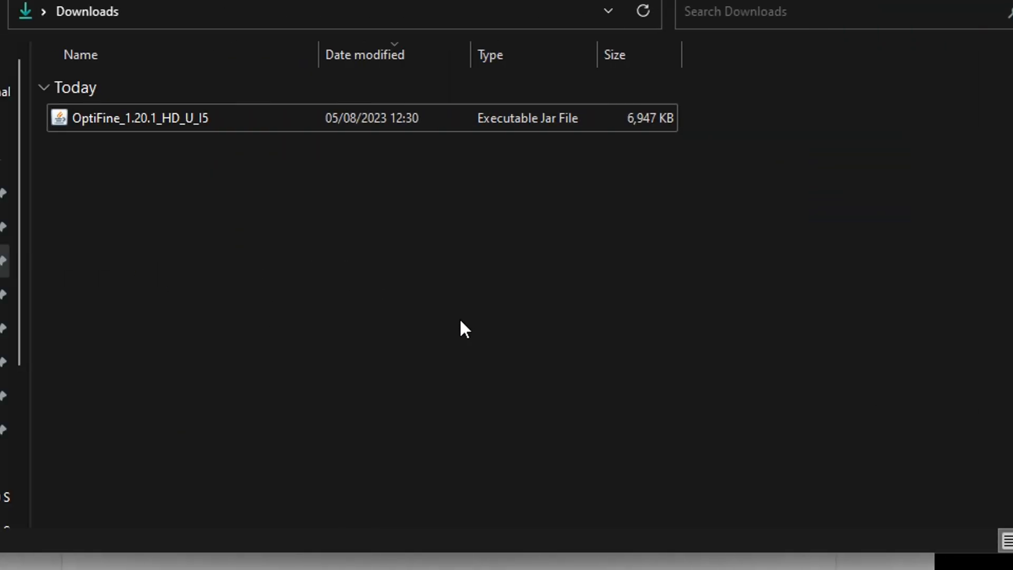
left_click_drag(465, 328, 219, 180)
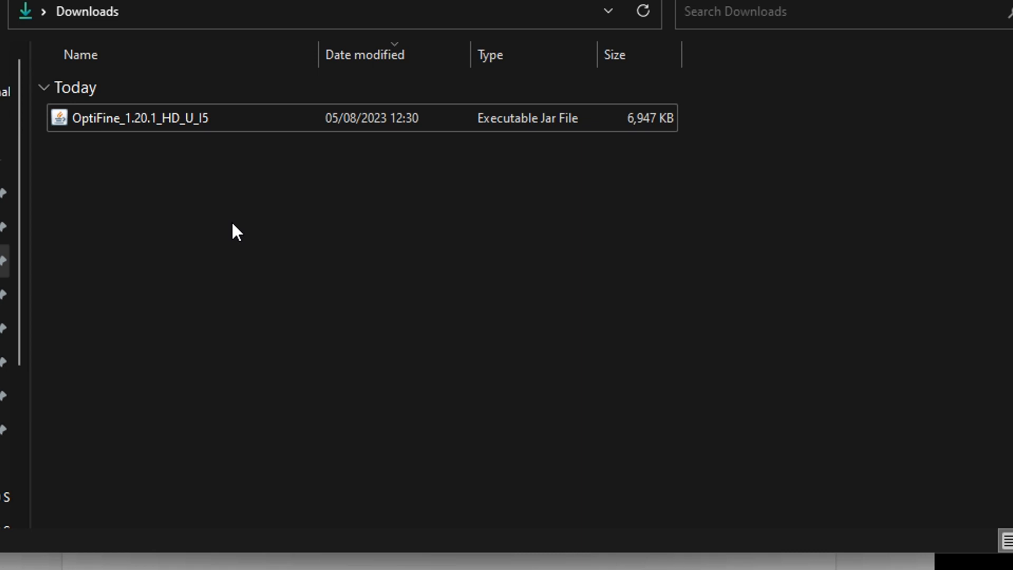
left_click(140, 117)
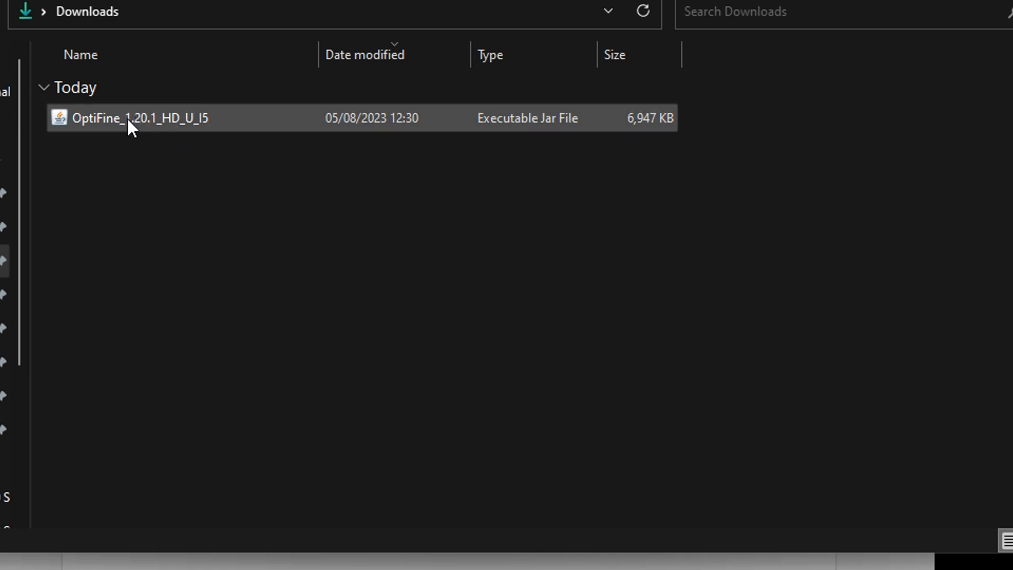
mouse_move(159, 198)
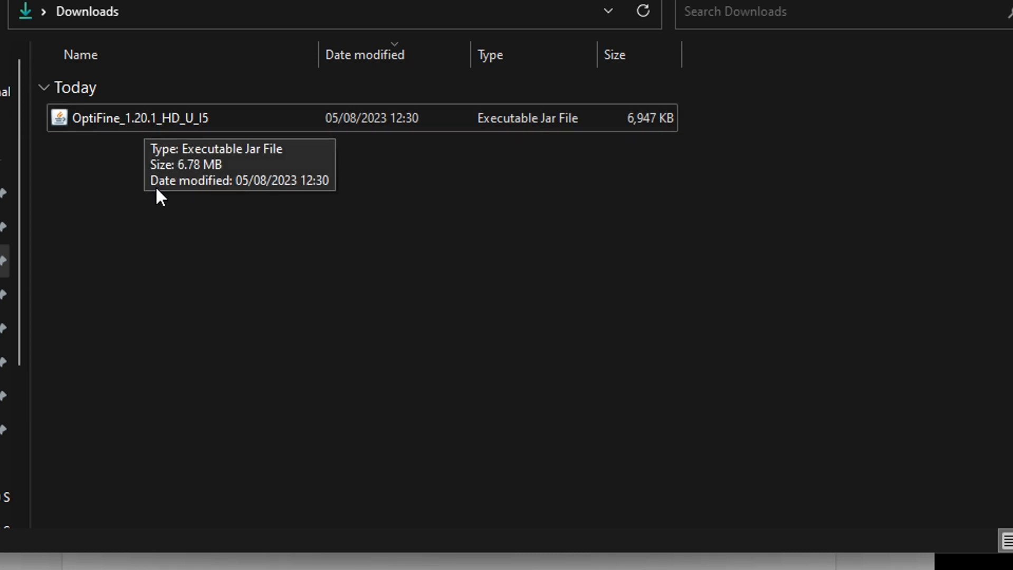
mouse_move(216, 237)
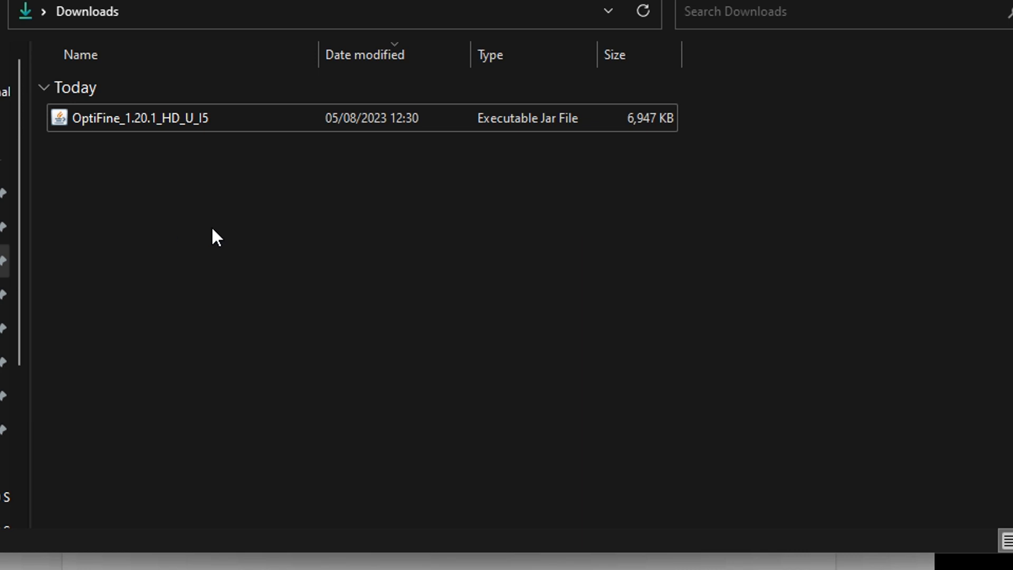
mouse_move(407, 253)
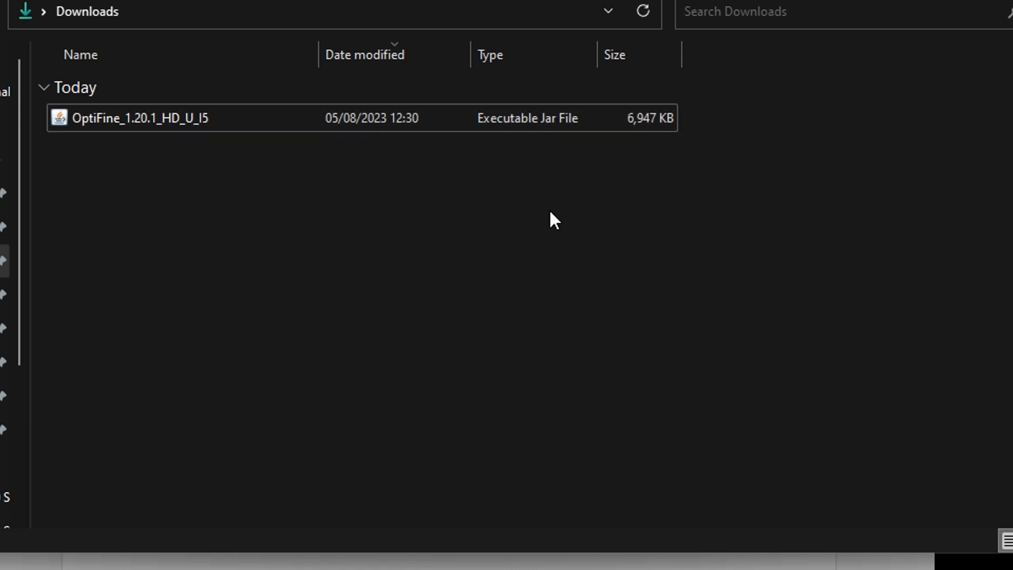
left_click(139, 117)
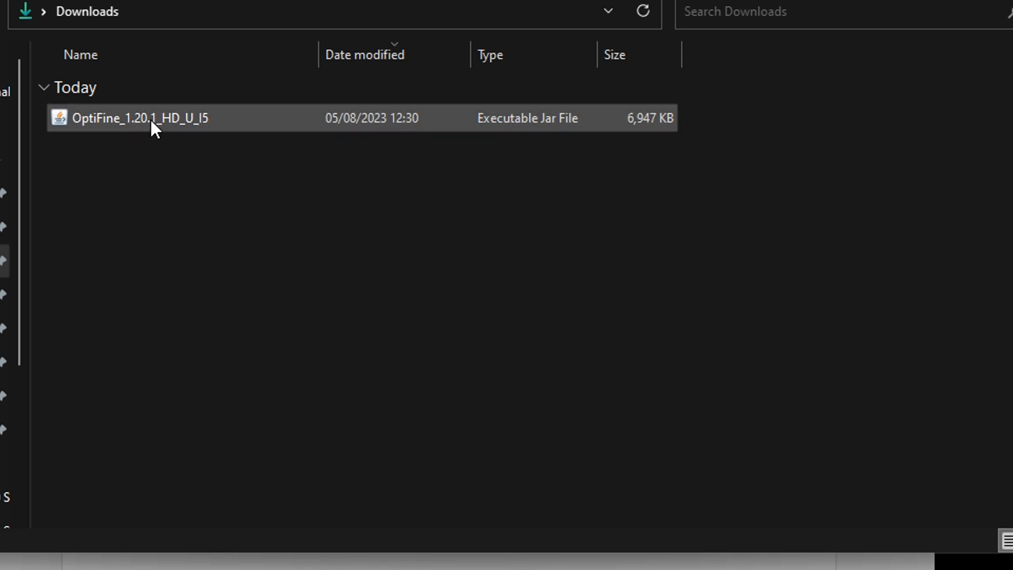
Step: Run the jar, install OptiFine into the default .minecraft folder and acknowledge success
double_click(137, 118)
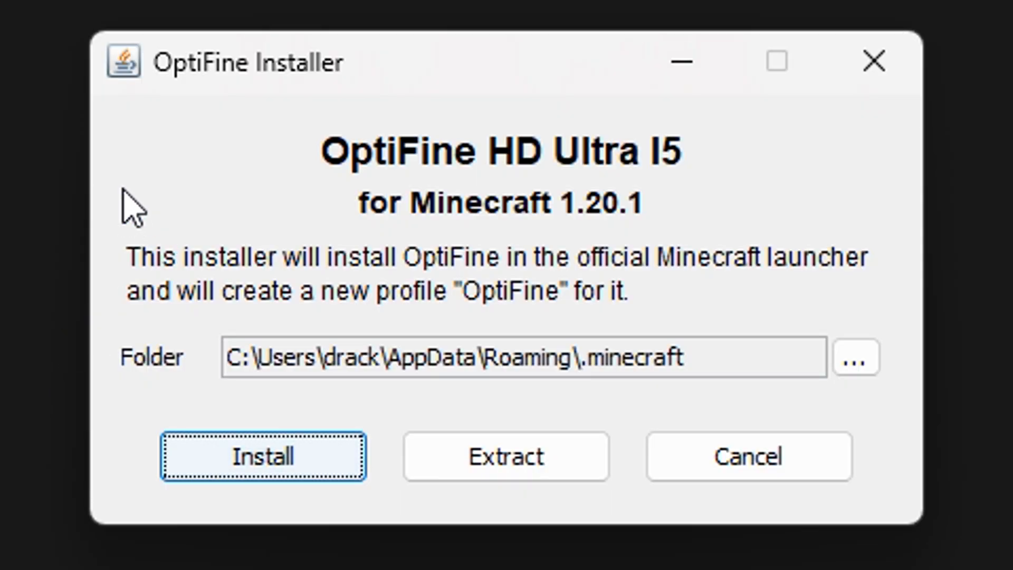
mouse_move(374, 294)
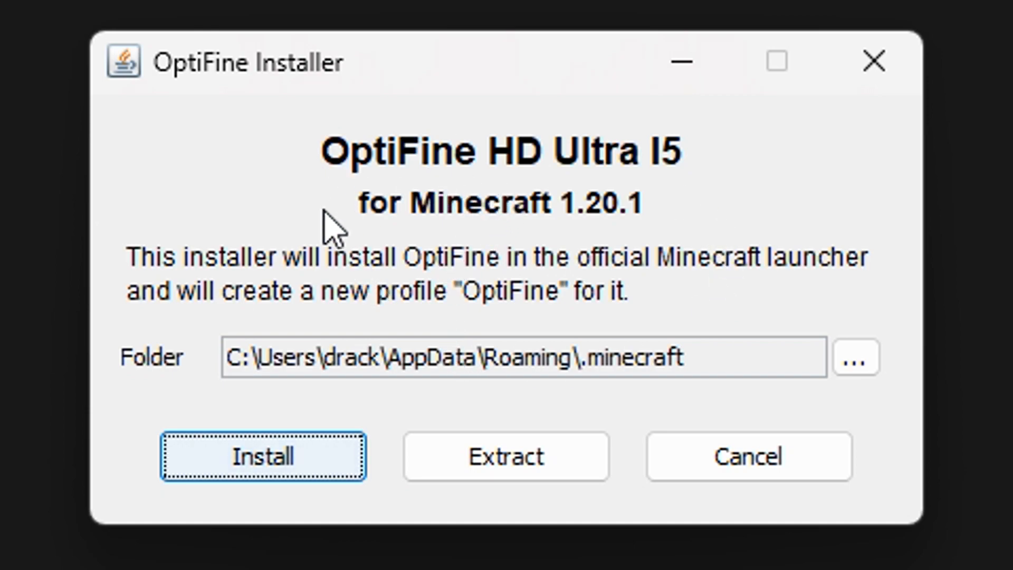
mouse_move(678, 223)
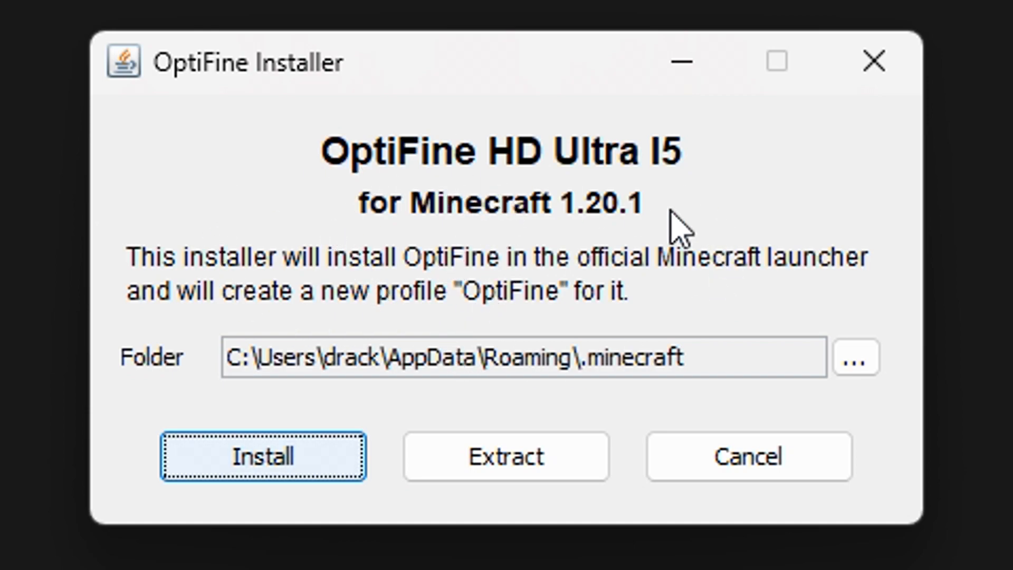
mouse_move(669, 274)
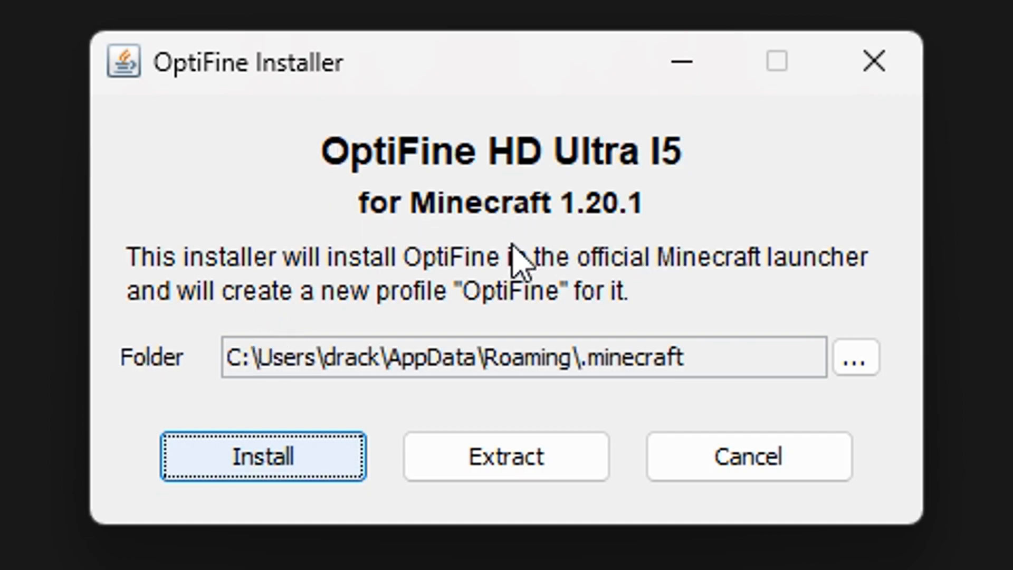
mouse_move(423, 181)
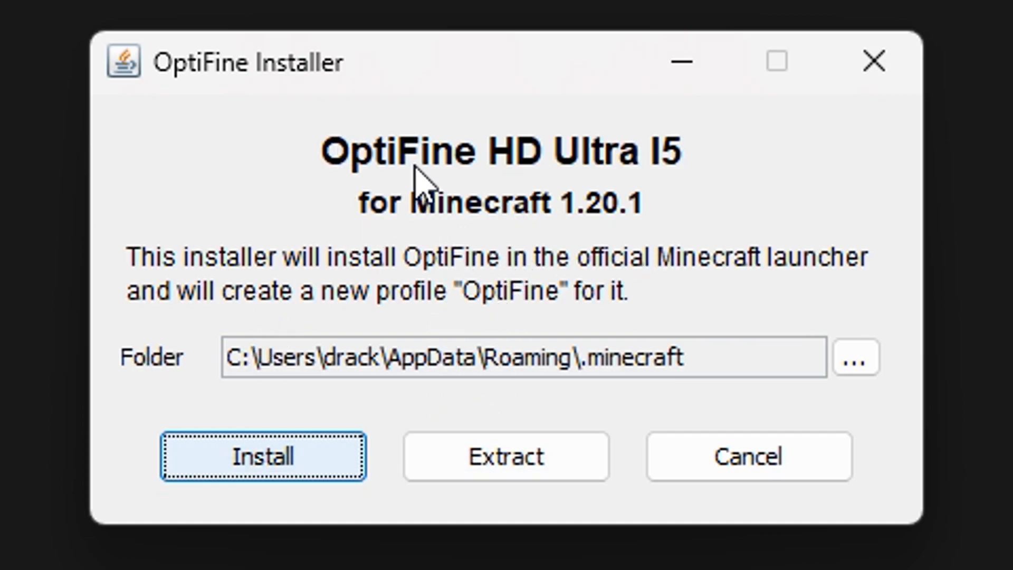
mouse_move(436, 242)
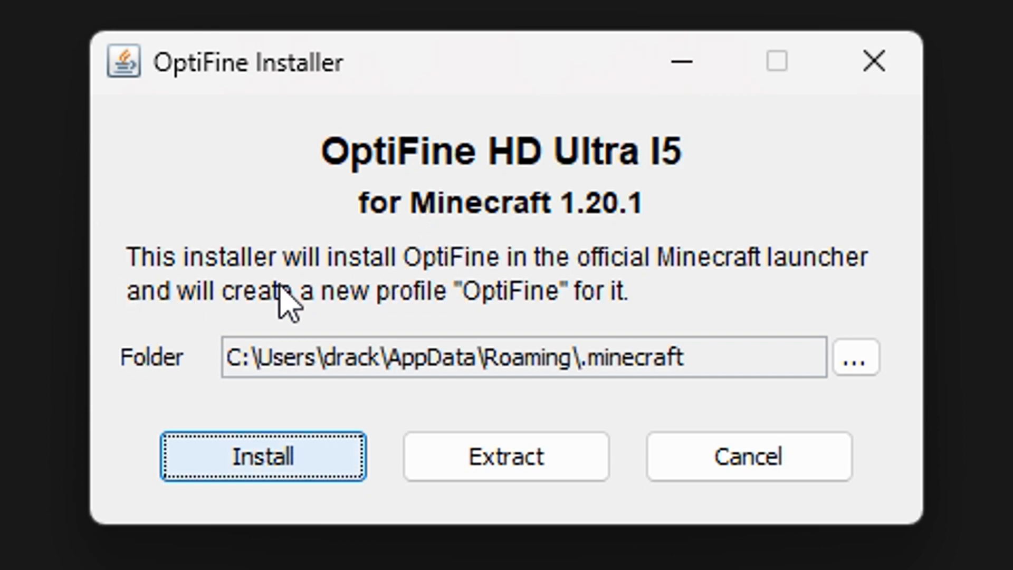
mouse_move(462, 291)
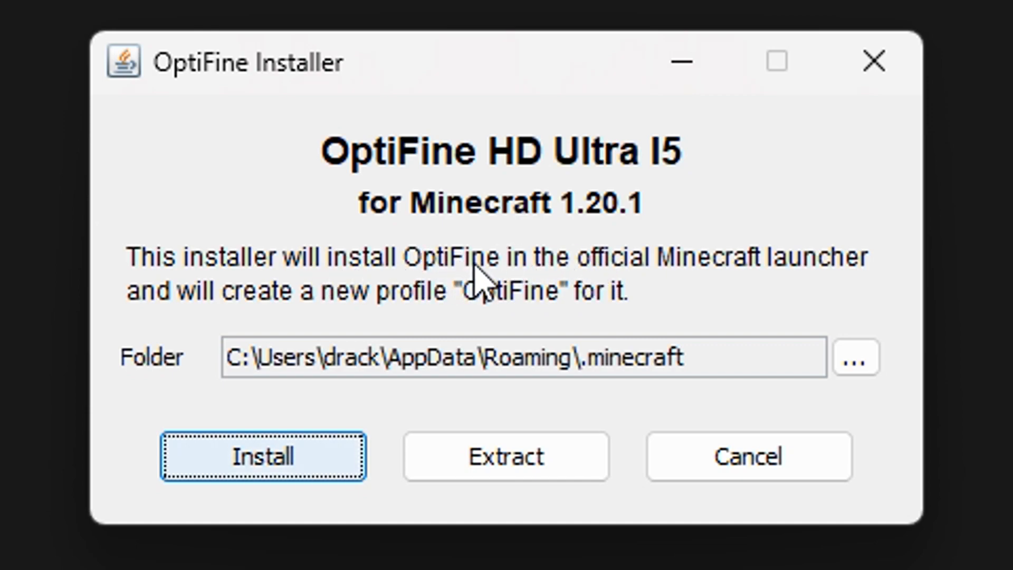
mouse_move(406, 321)
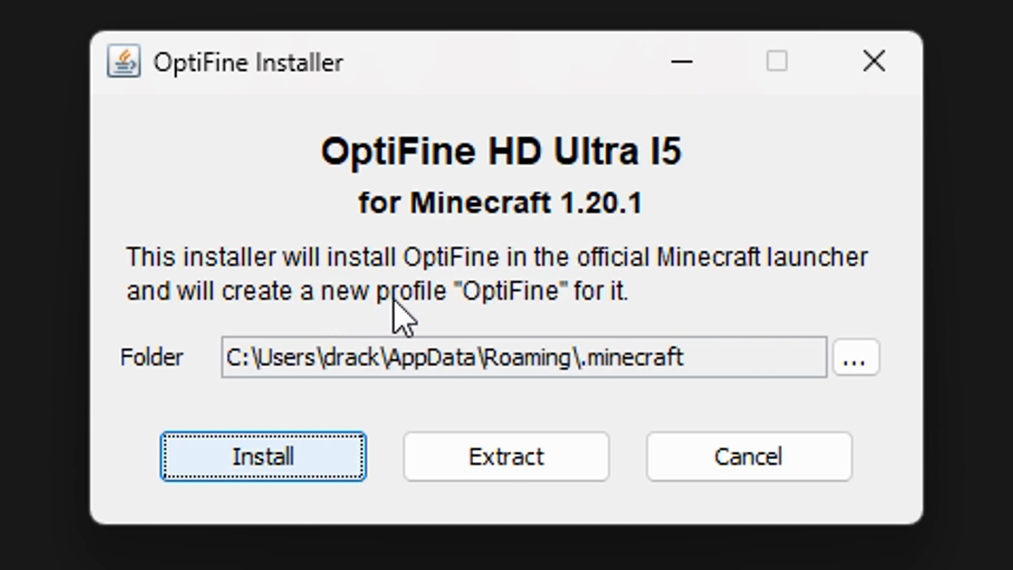
mouse_move(475, 317)
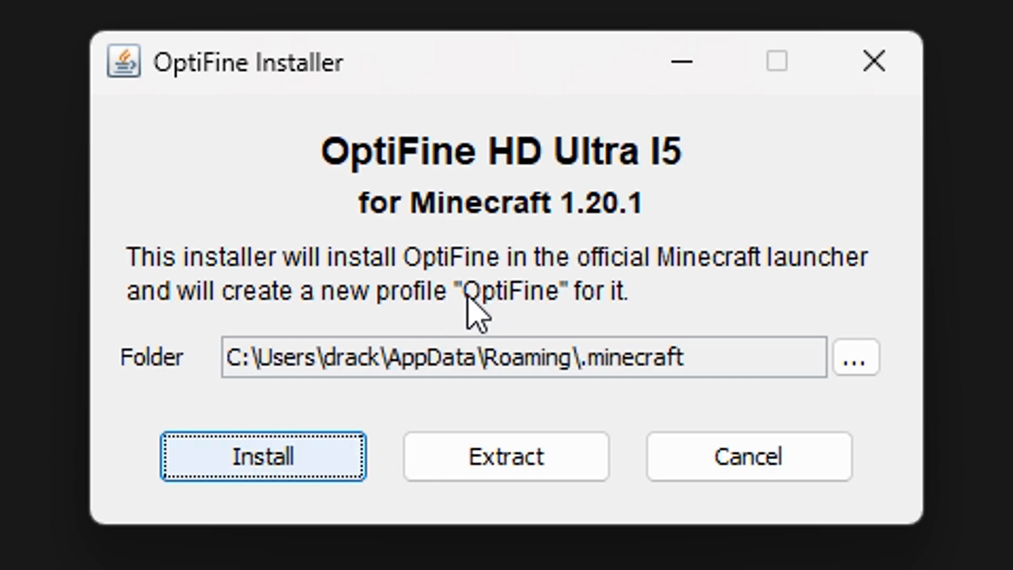
mouse_move(612, 265)
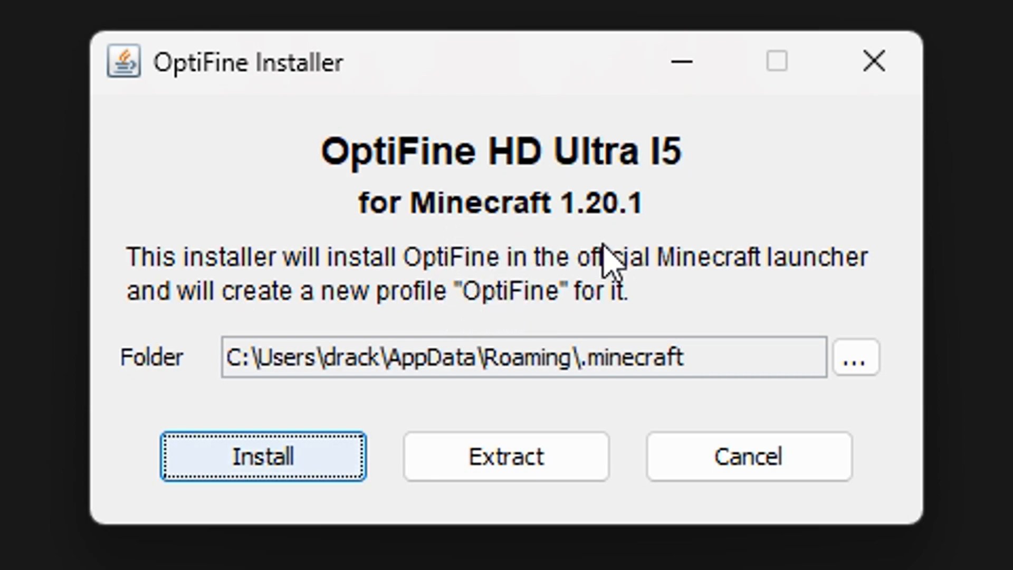
mouse_move(544, 298)
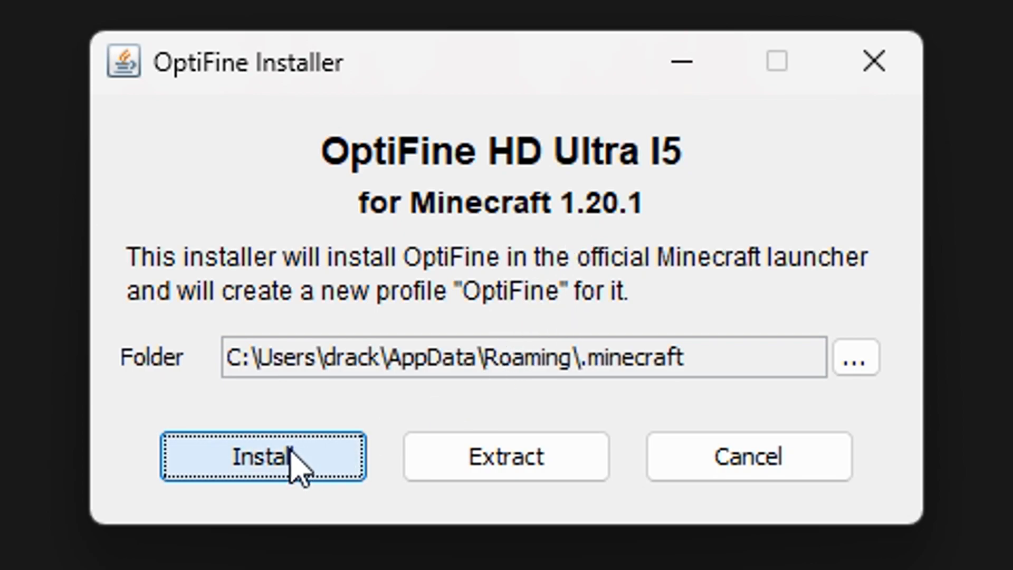
left_click(261, 457)
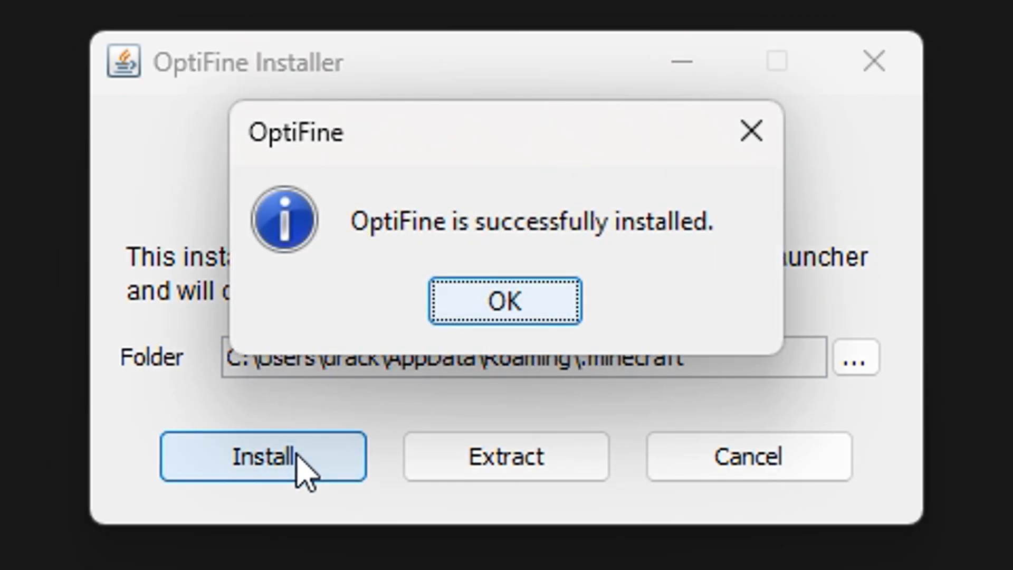
left_click(505, 301)
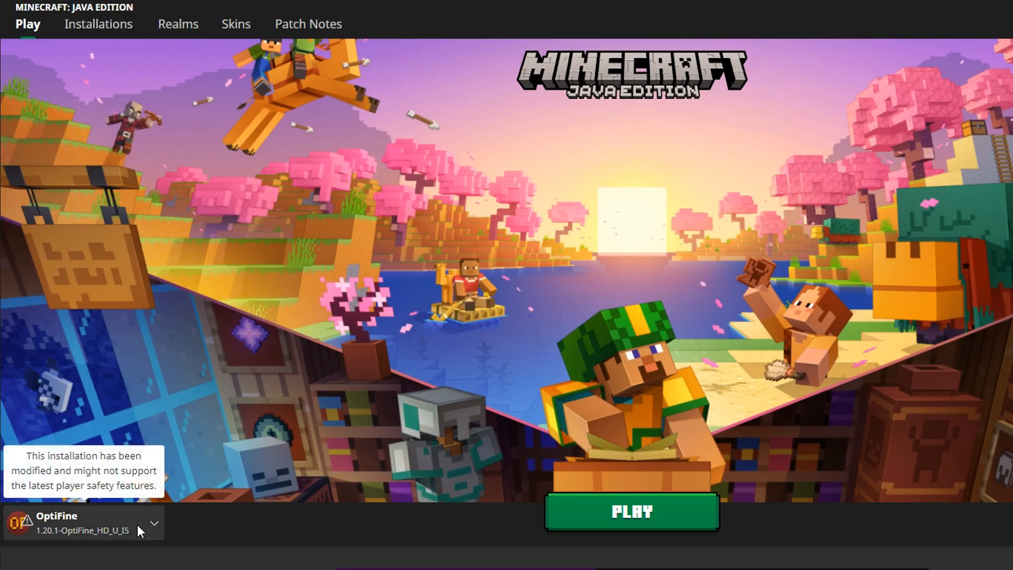
Step: Choose the OptiFine 1.20.1 profile, confirm it under Installations, and start the game
left_click(154, 522)
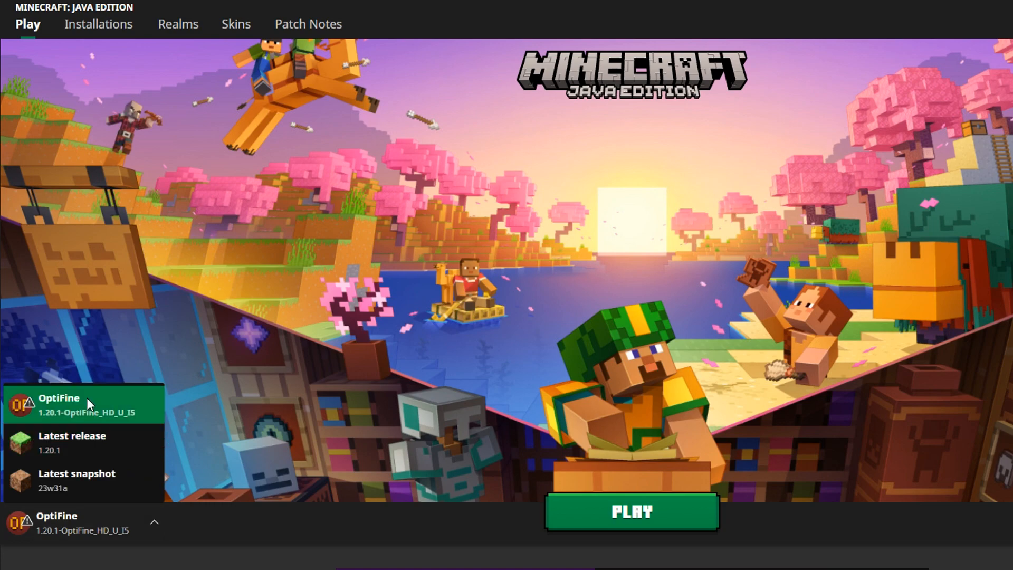
mouse_move(87, 442)
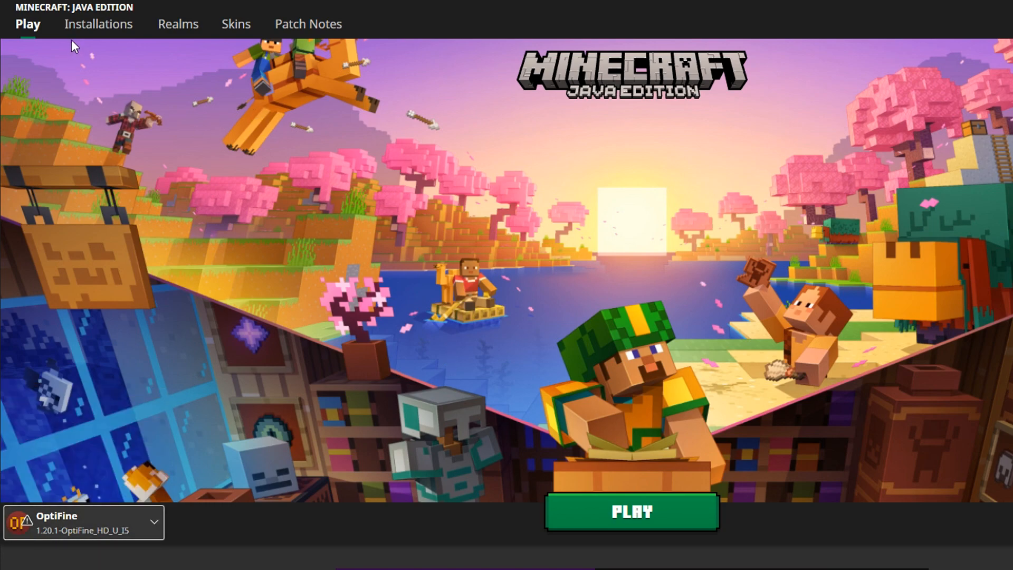
left_click(97, 24)
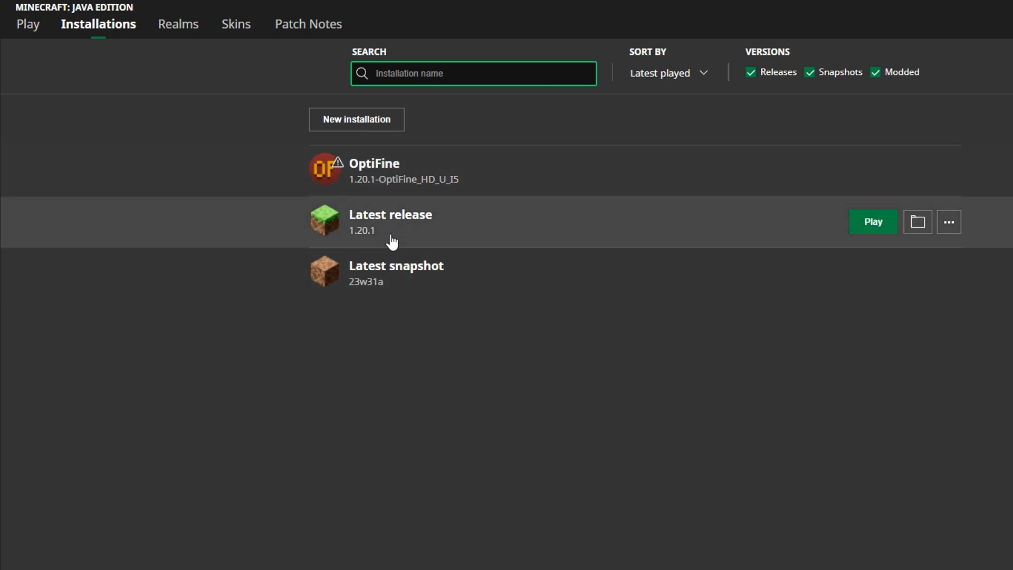
mouse_move(82, 12)
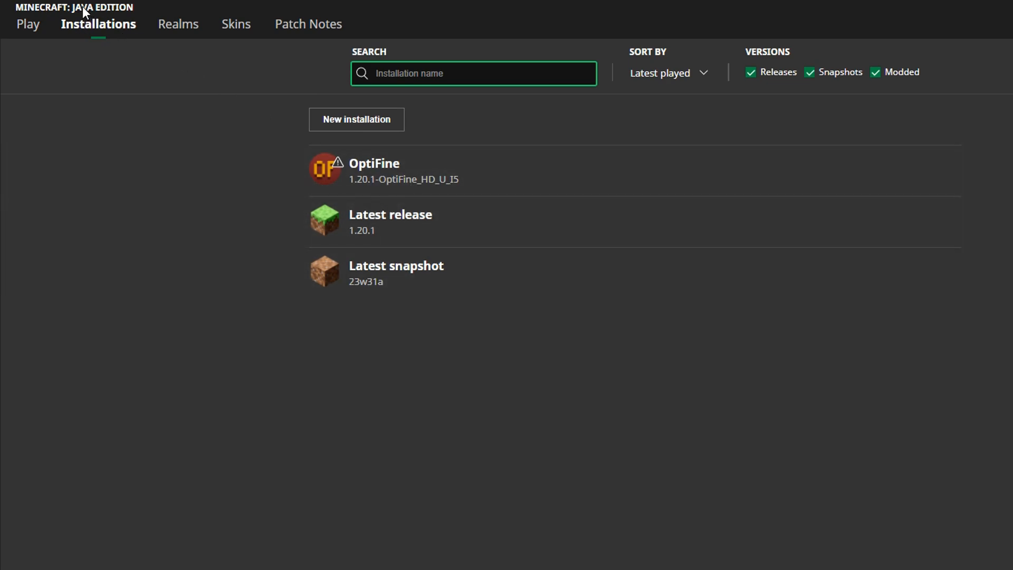
mouse_move(442, 206)
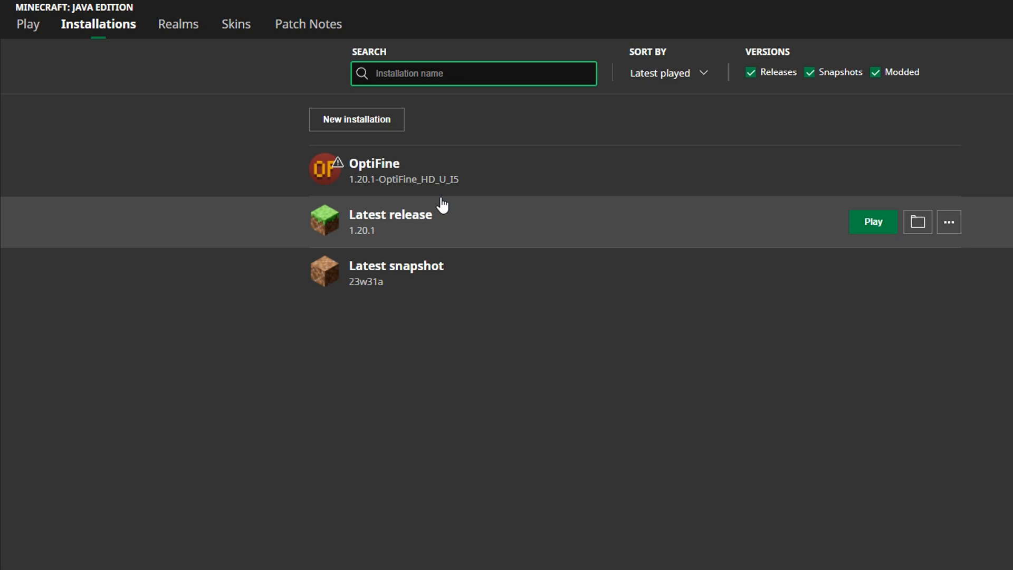
left_click(27, 24)
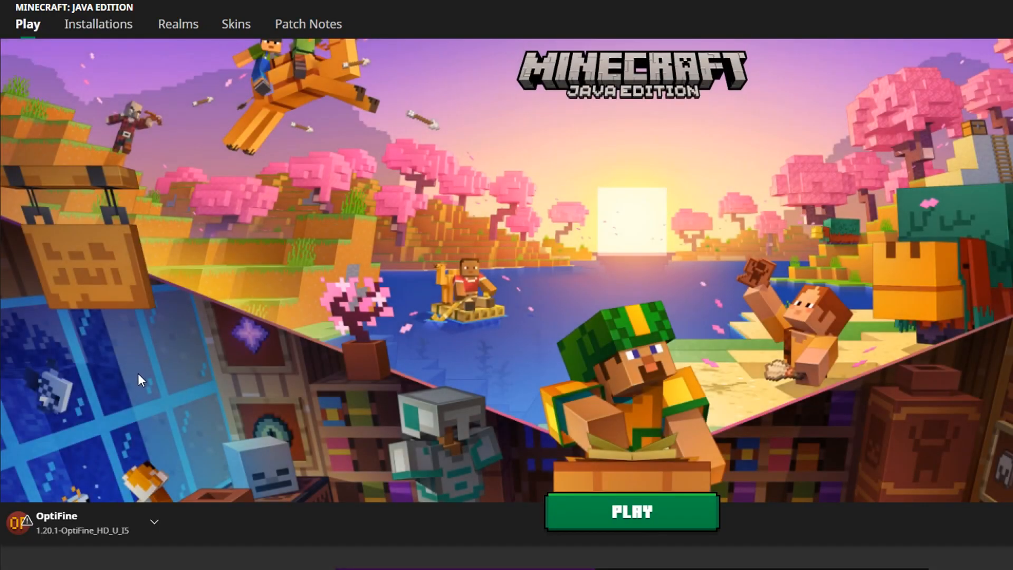
mouse_move(29, 521)
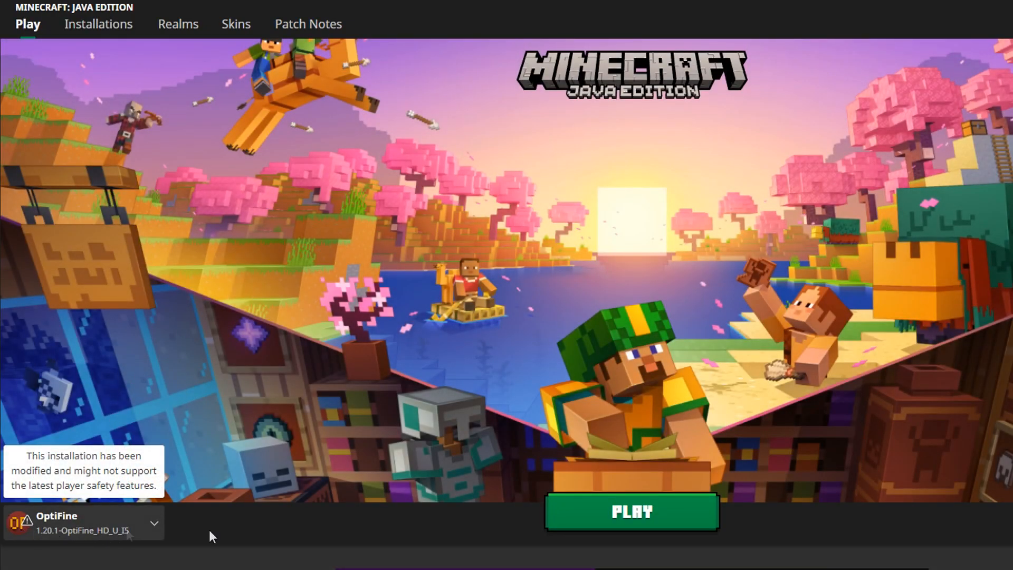
left_click(631, 512)
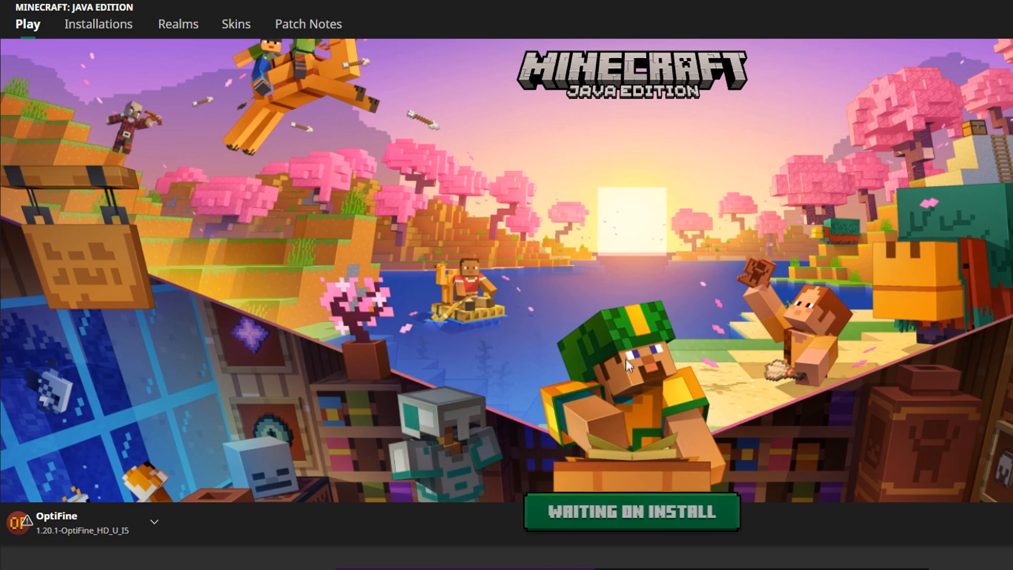
mouse_move(631, 341)
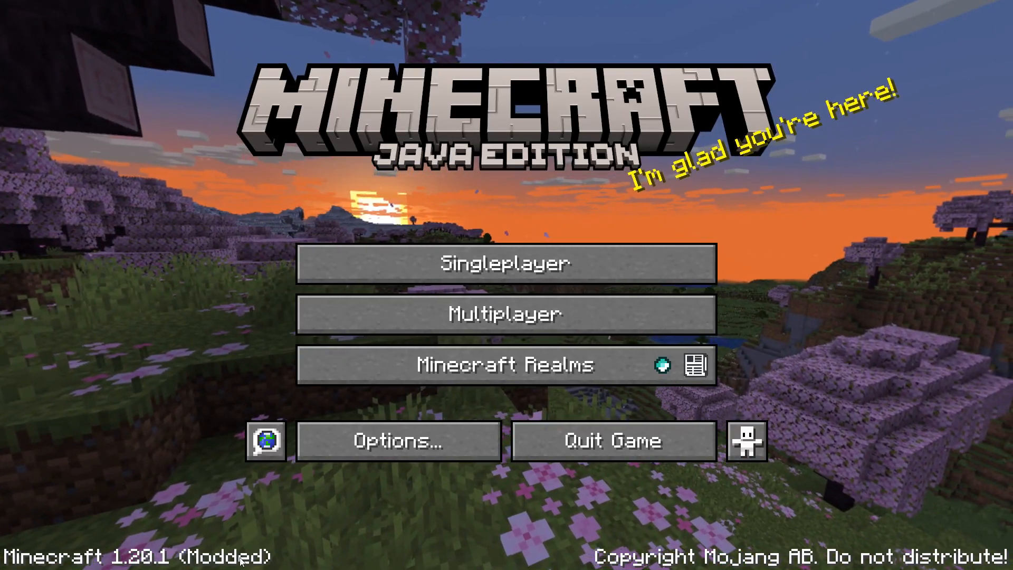
Step: Enter Singleplayer and play the New World world
left_click(506, 263)
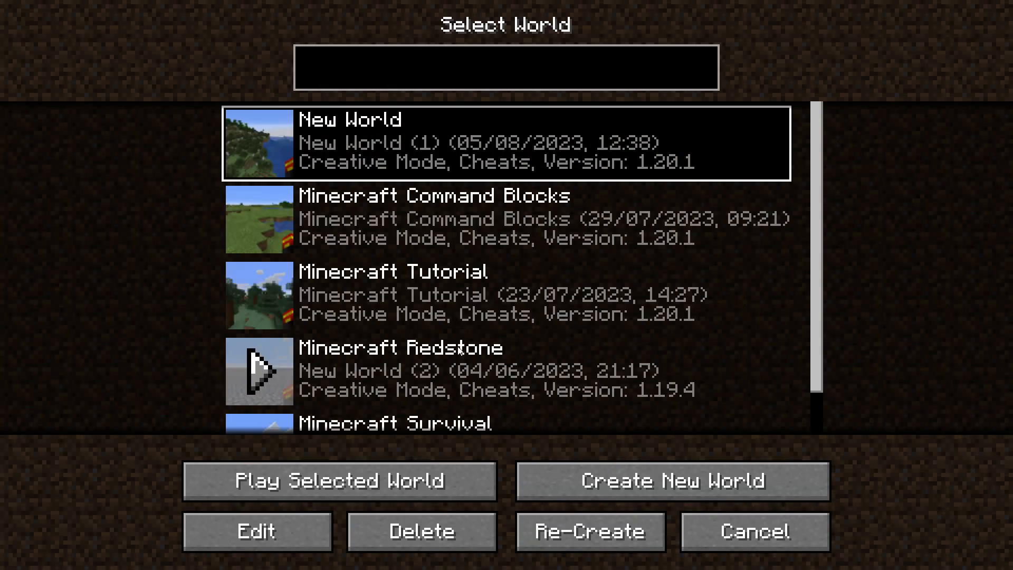
left_click(340, 480)
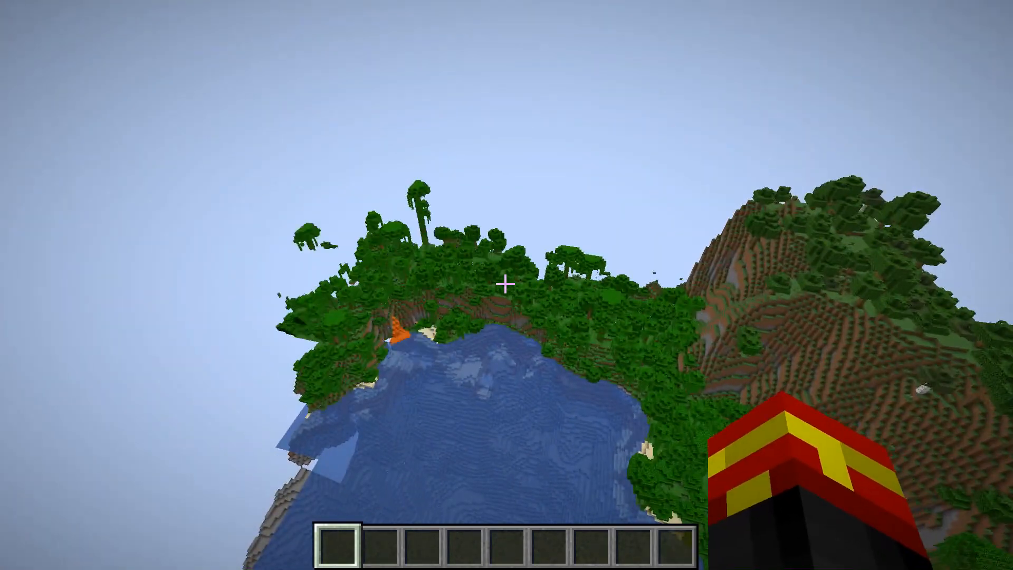
mouse_move(507, 285)
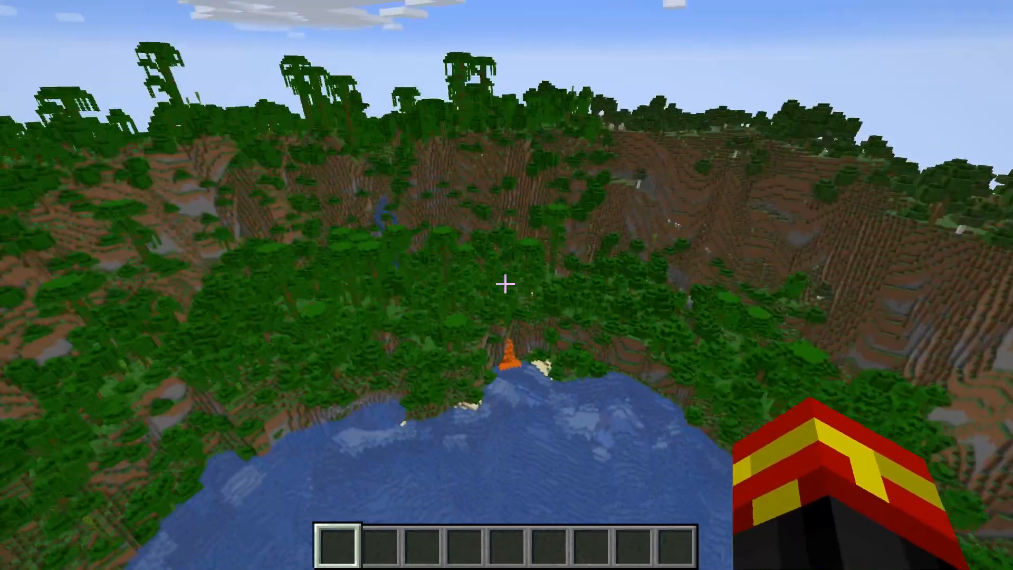
mouse_move(506, 285)
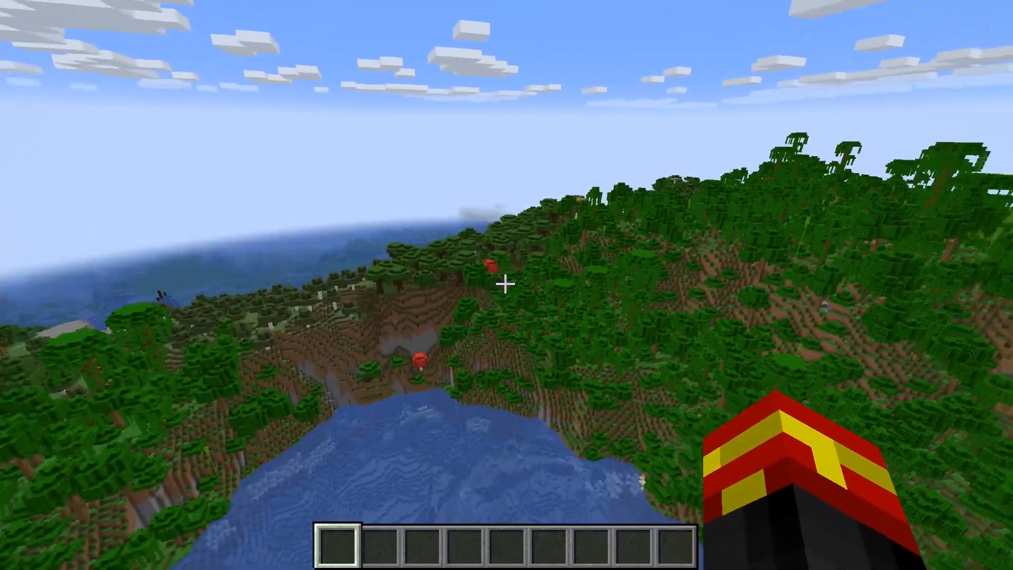
mouse_move(507, 285)
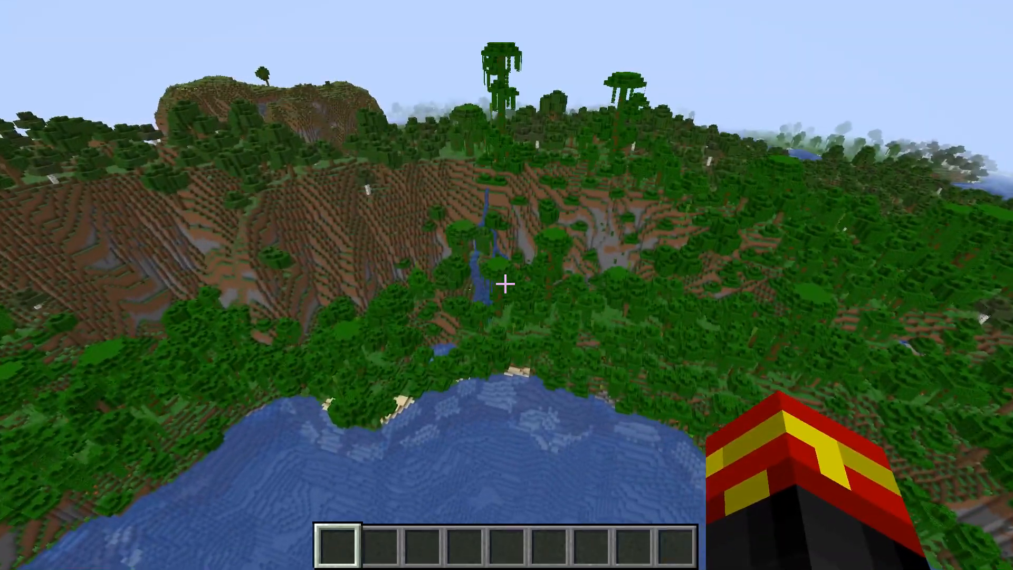
mouse_move(507, 285)
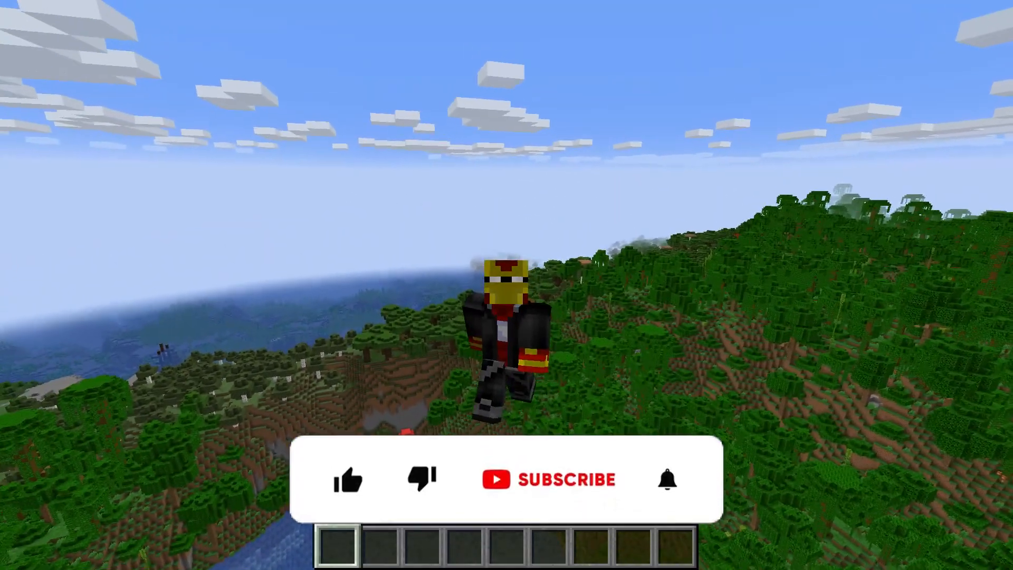
Step: Fly over the jungle hills and coastline, then view the player in third person
left_click(350, 479)
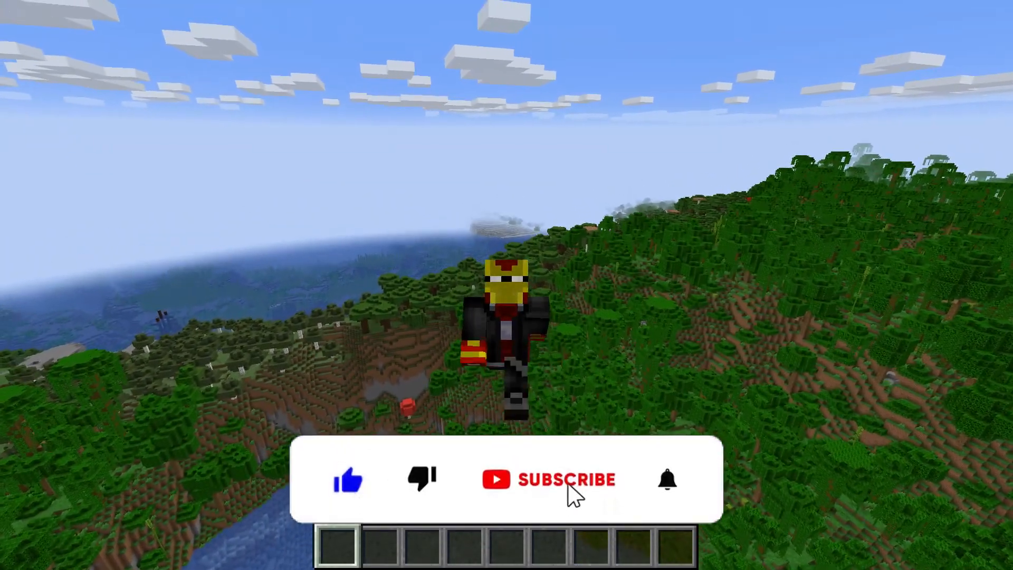